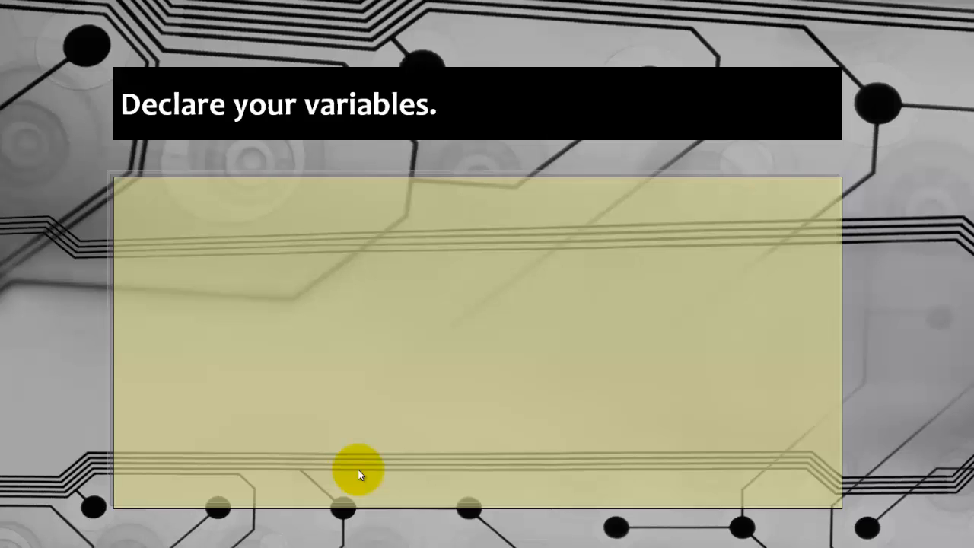
# Reveal Sub ScanFolder() with its Dim lines for oFS, oTS, oWS, sDir and sFile.
pyautogui.write('Sub ScanFolder(')
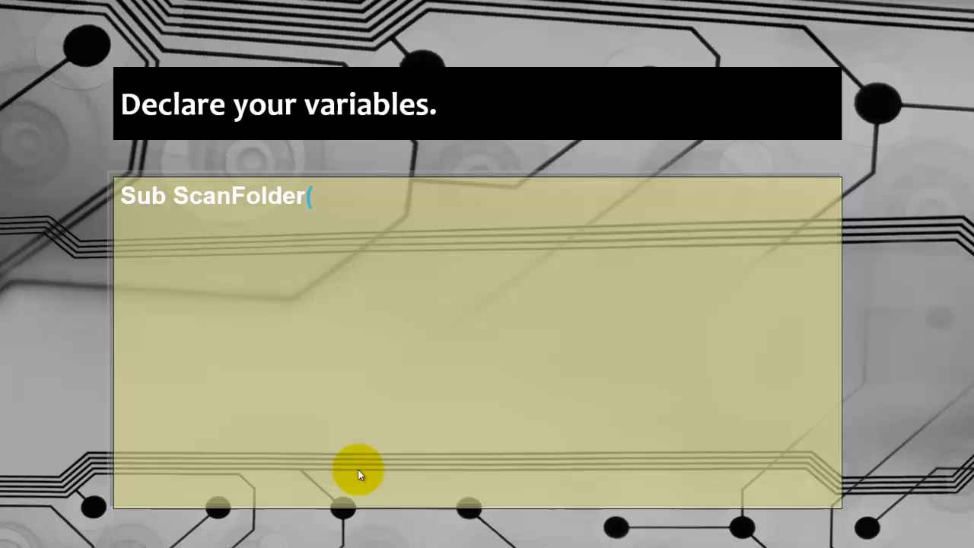
pyautogui.write(')')
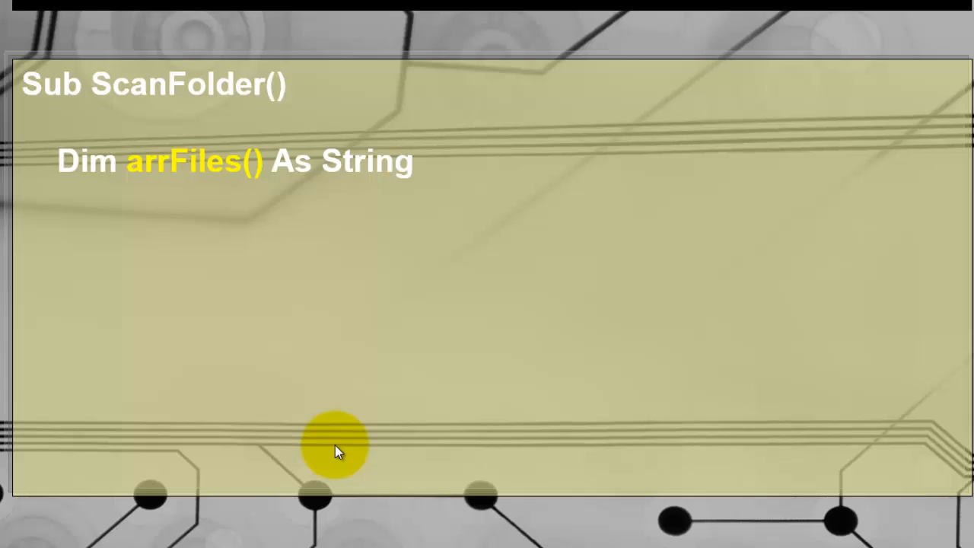
pyautogui.moveTo(84, 357)
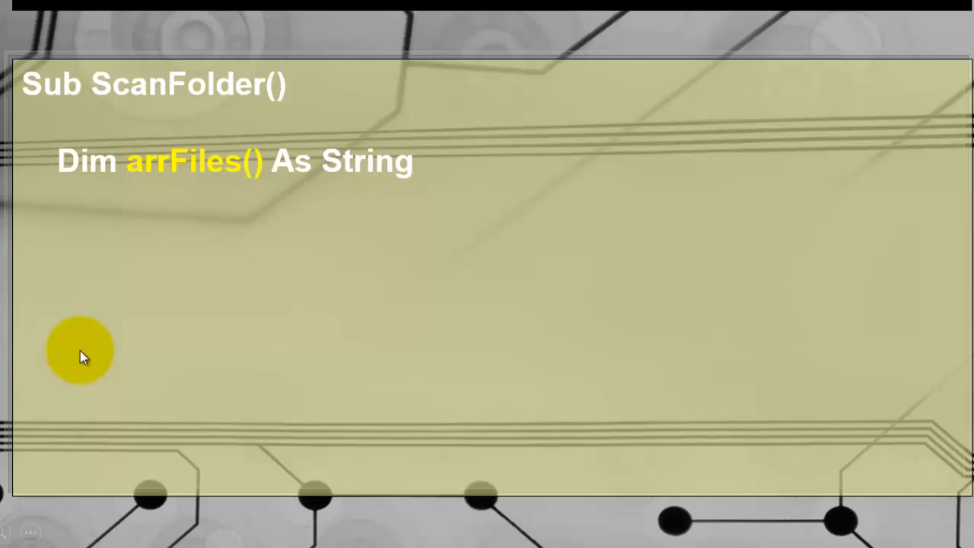
pyautogui.moveTo(140, 175)
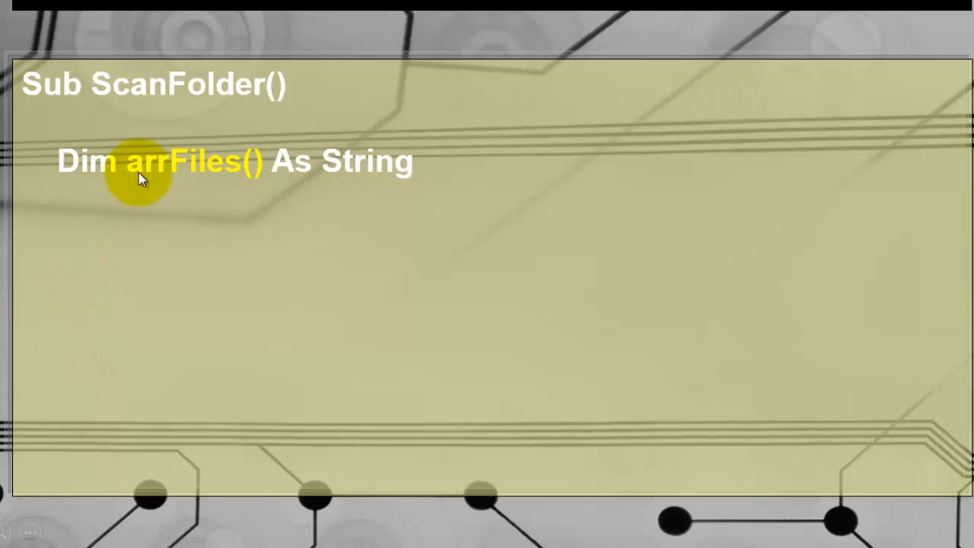
pyautogui.moveTo(251, 152)
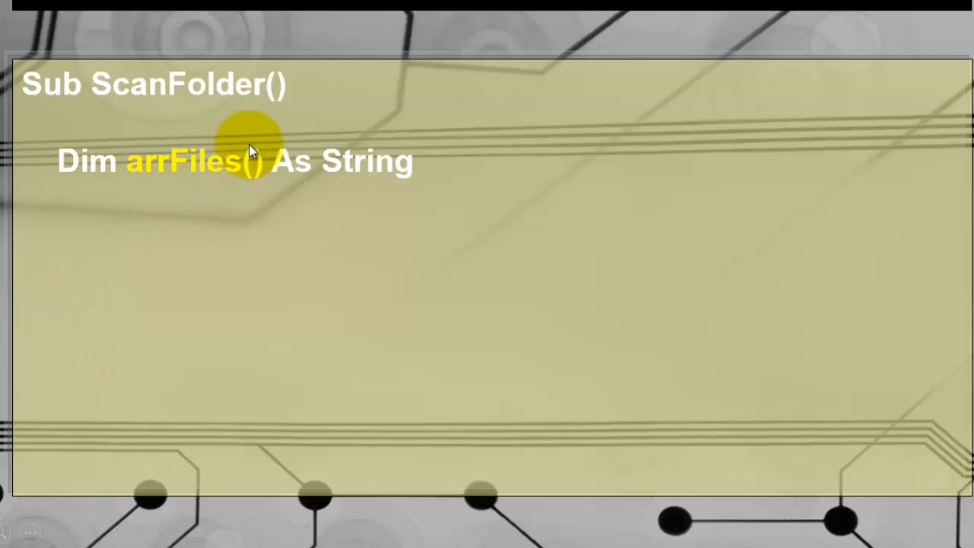
pyautogui.moveTo(253, 183)
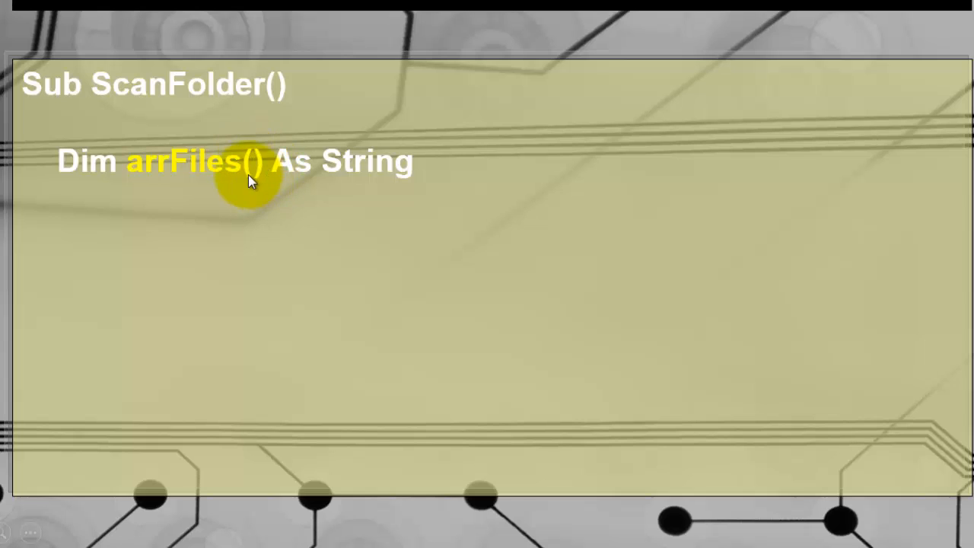
pyautogui.moveTo(206, 210)
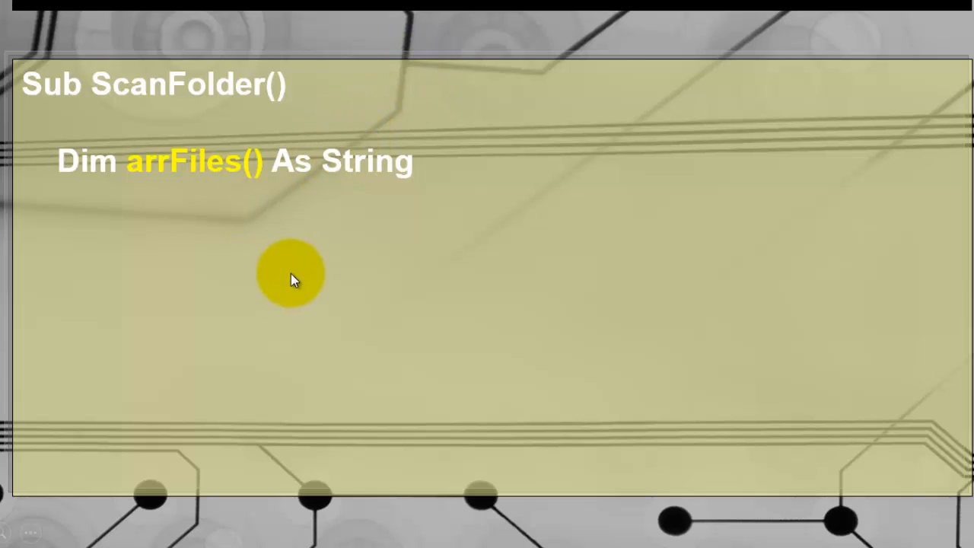
pyautogui.write('Dim oFS As Object, oTS As Object, oWS As Worksheet')
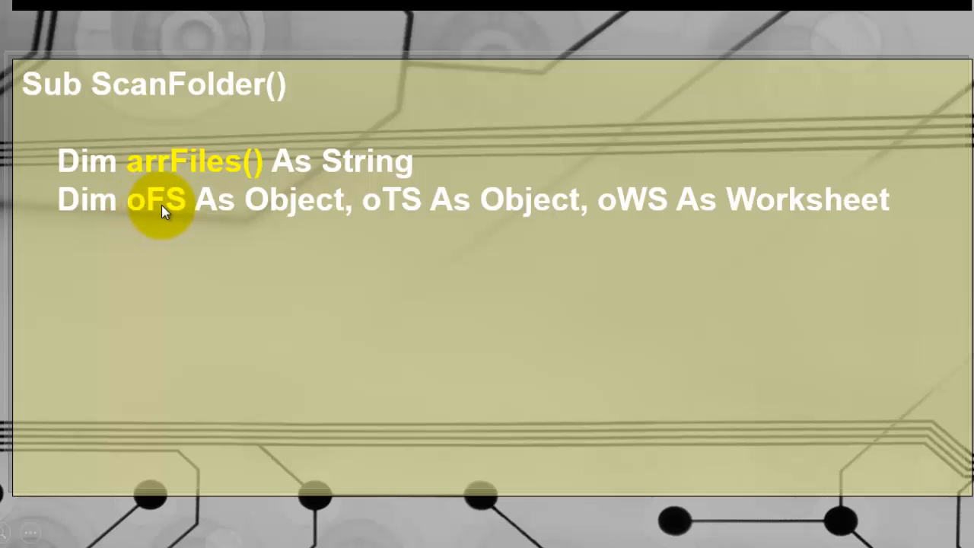
pyautogui.moveTo(654, 210)
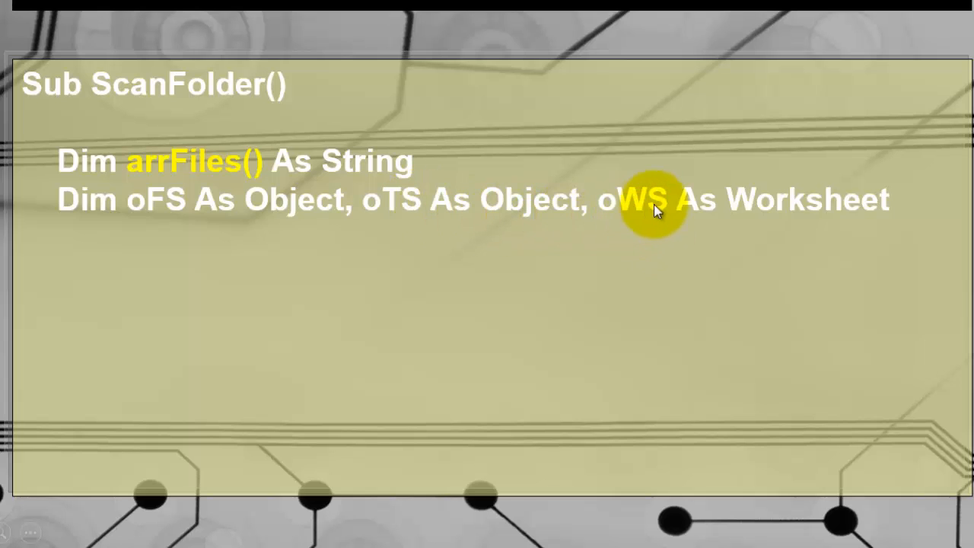
pyautogui.write('Dim sDir As String, sFile As String')
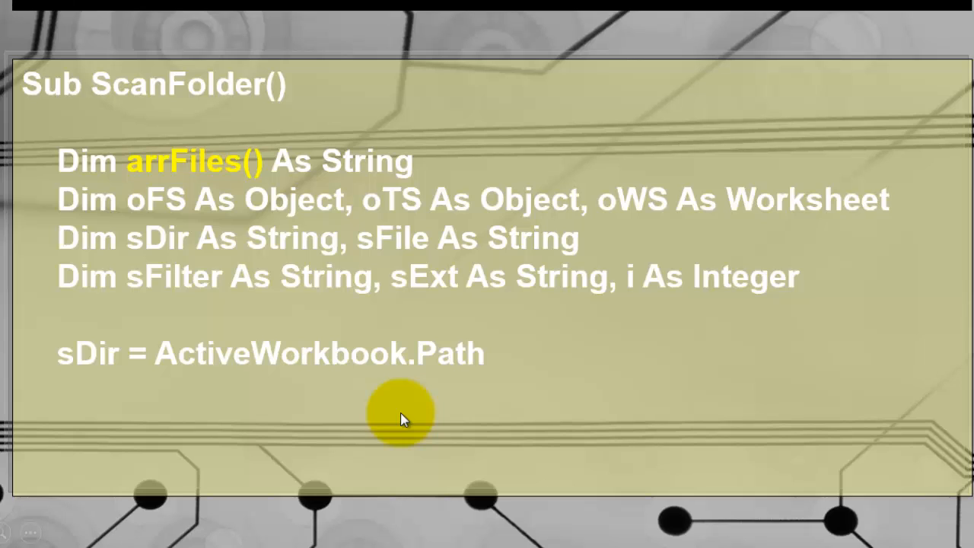
pyautogui.moveTo(426, 312)
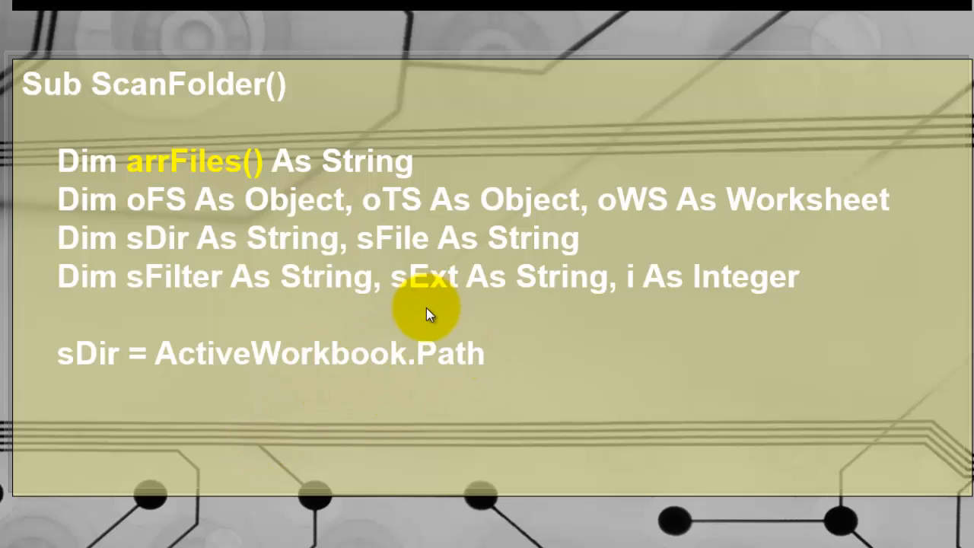
pyautogui.write('sFilter = InputBox("')
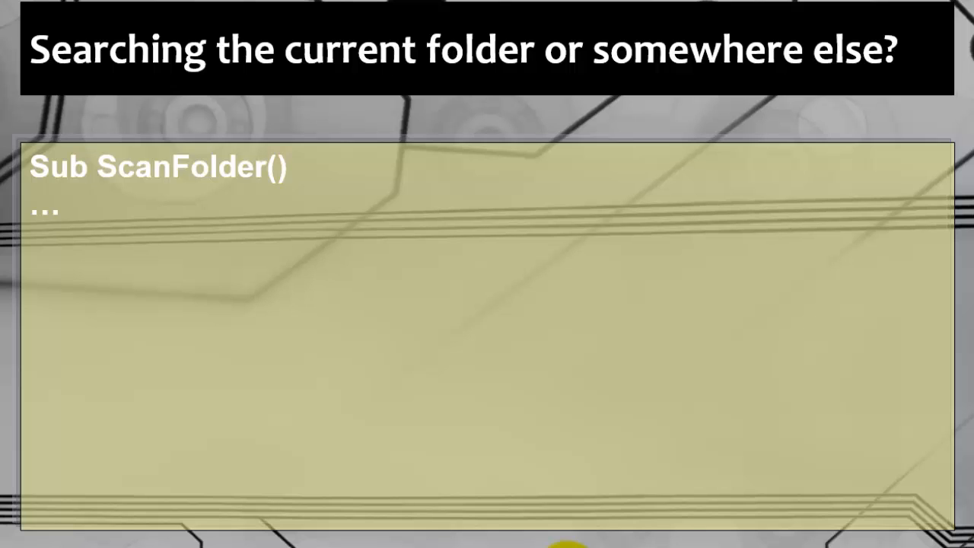
# Reveal the If MsgBox("Current Folder?") block with Else sFile = Application.GetOpenFilename(sFilter).
pyautogui.write('If MsgBox("Current Folder?", vbYesNo) = vbY')
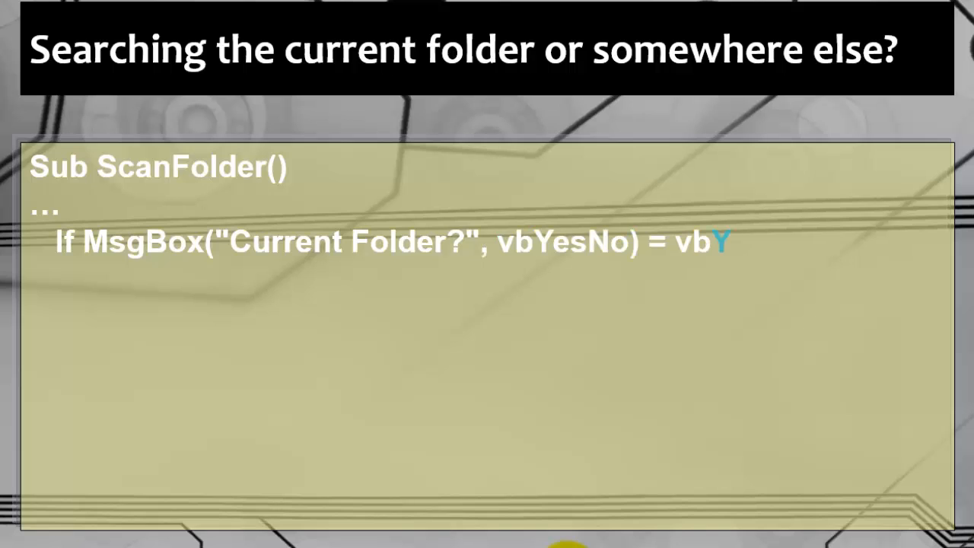
pyautogui.write('es Then')
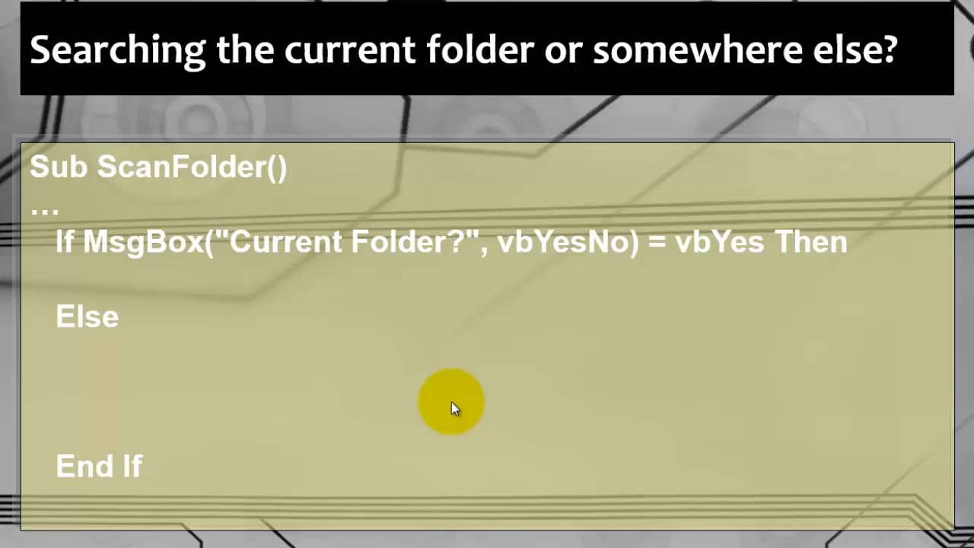
pyautogui.moveTo(336, 379)
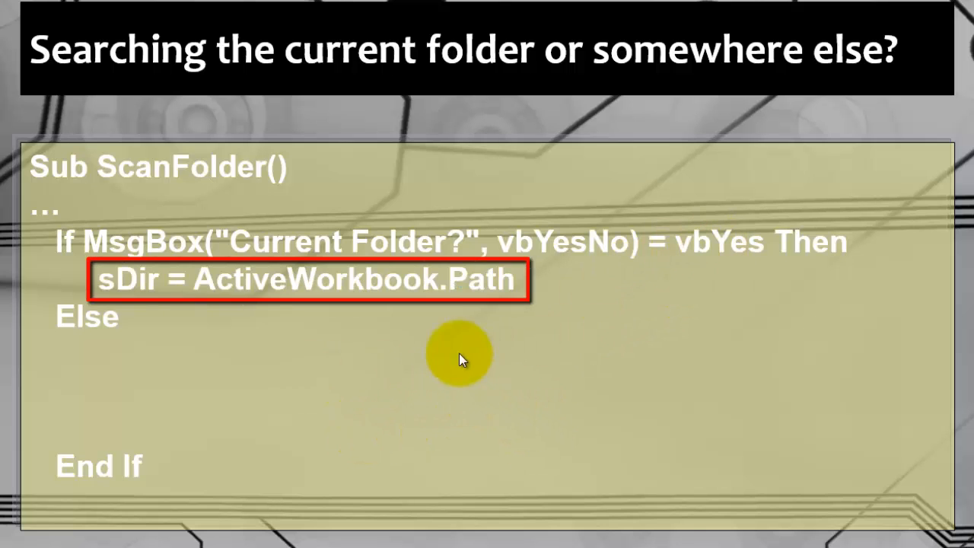
pyautogui.moveTo(112, 292)
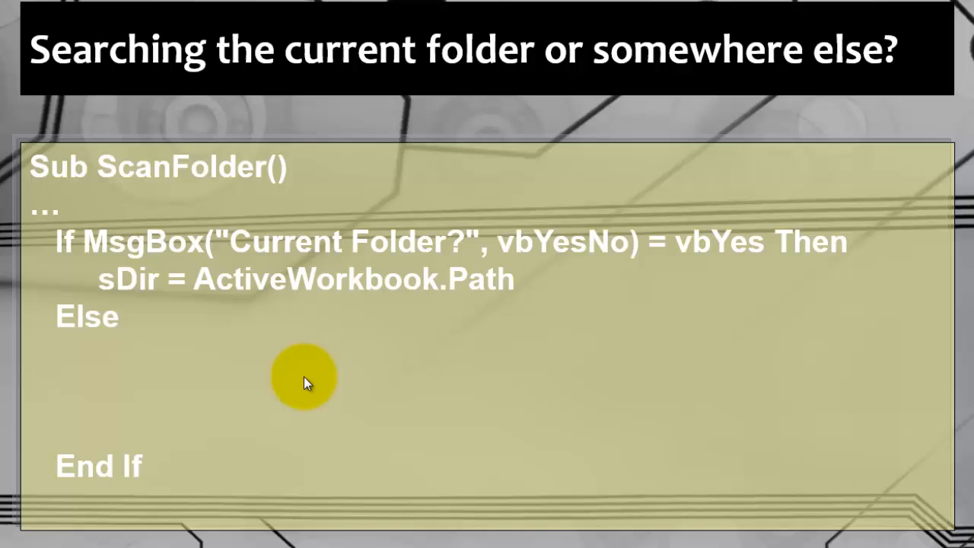
pyautogui.write('sFile = Ap')
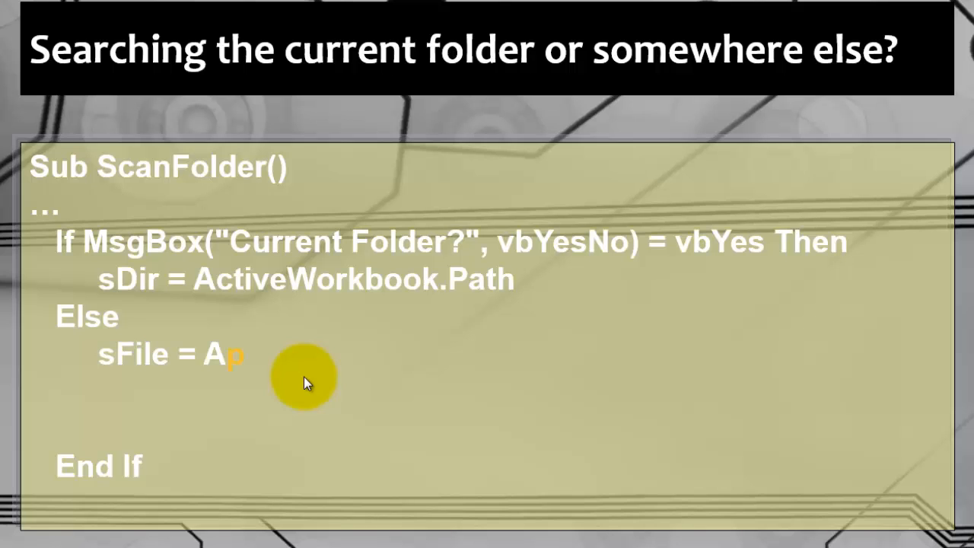
pyautogui.write('pplication.GetOpenFilename(sFilter')
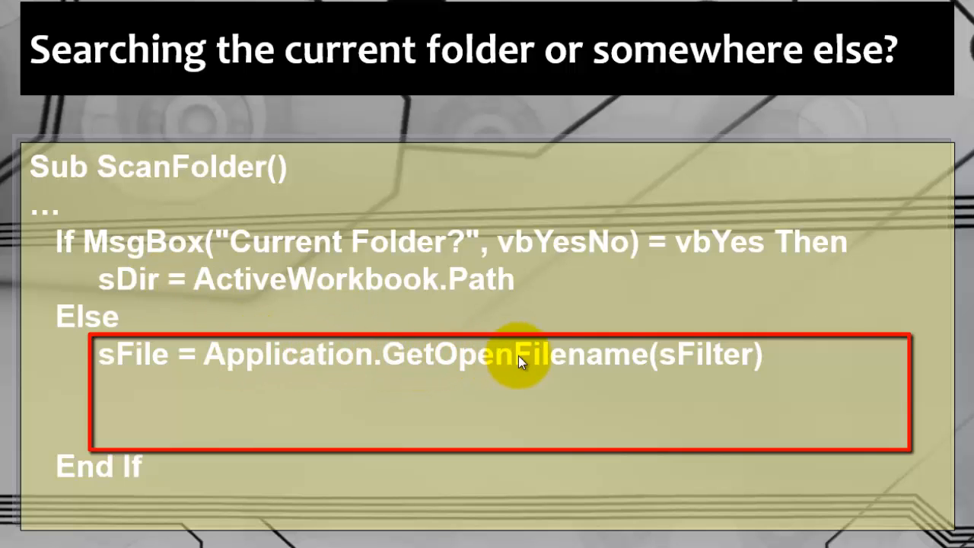
pyautogui.moveTo(636, 363)
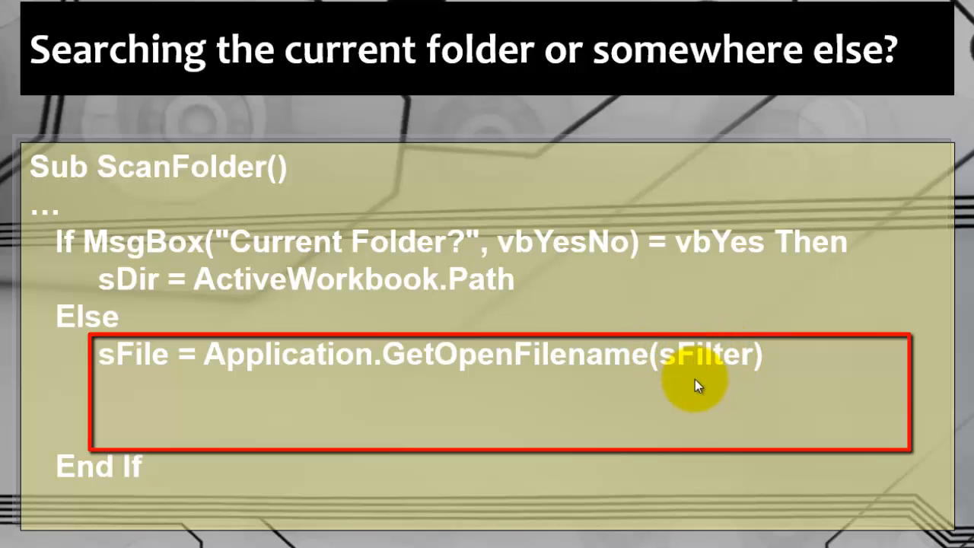
pyautogui.moveTo(677, 373)
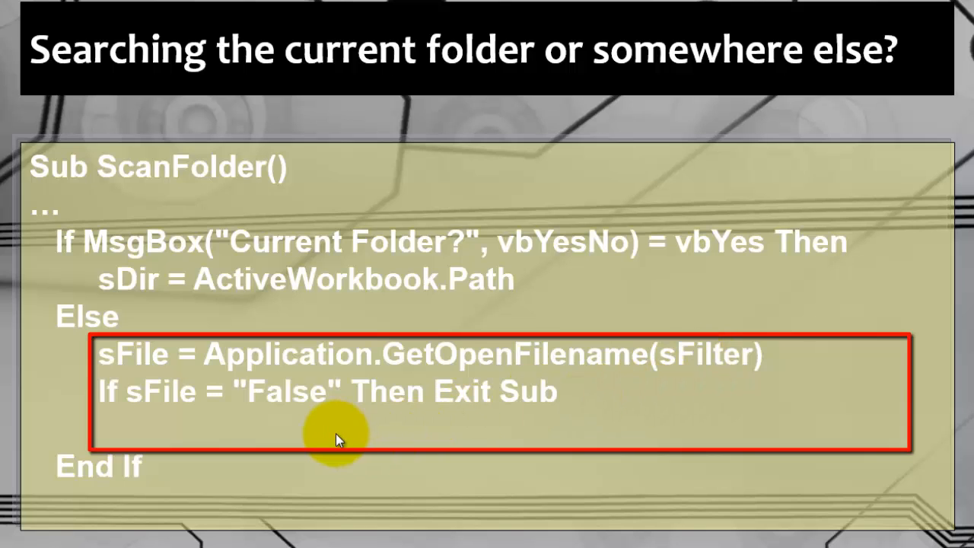
pyautogui.moveTo(288, 432)
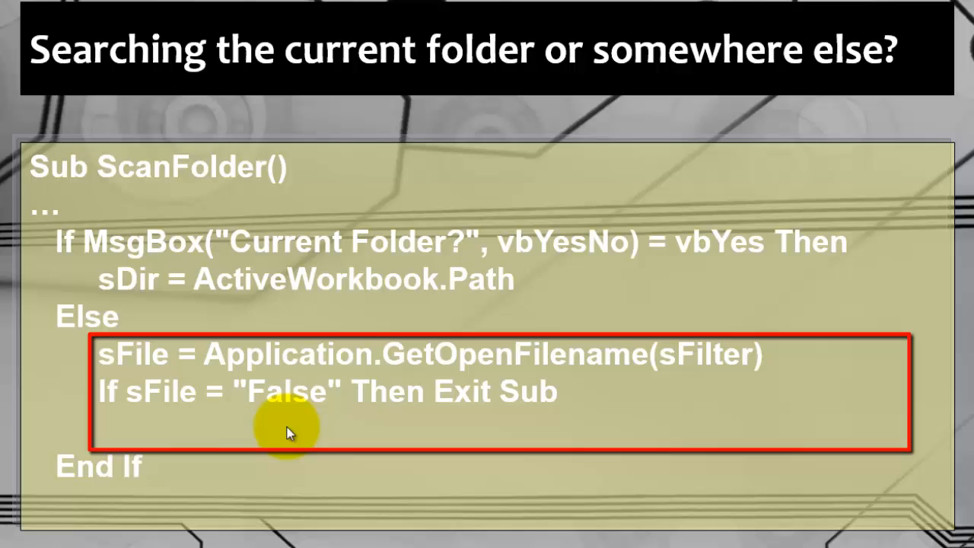
pyautogui.moveTo(273, 395)
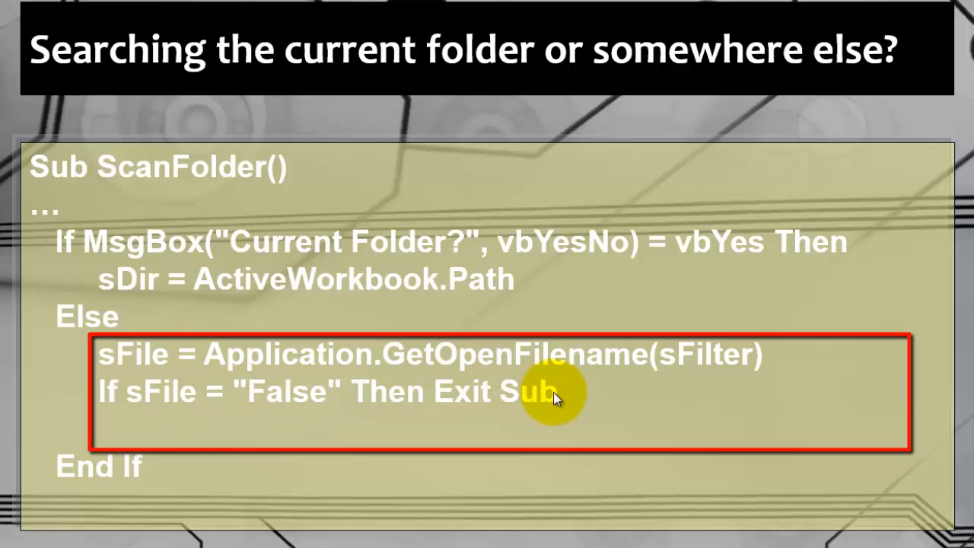
pyautogui.moveTo(563, 441)
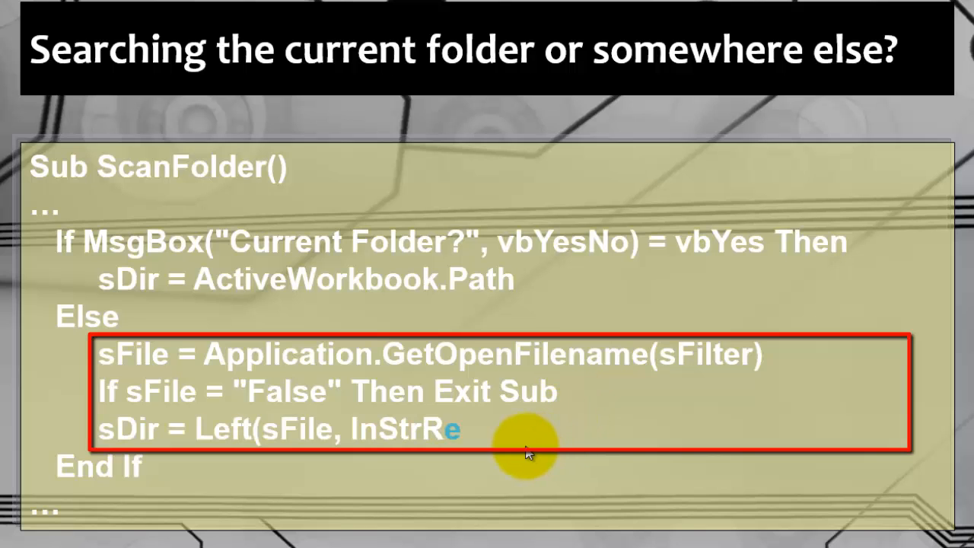
# Reveal sDir = Left(sFile, InStrRev(sFile, "\") - 1) completing the Else branch.
pyautogui.write('ev(sFile, "\\") - 1)')
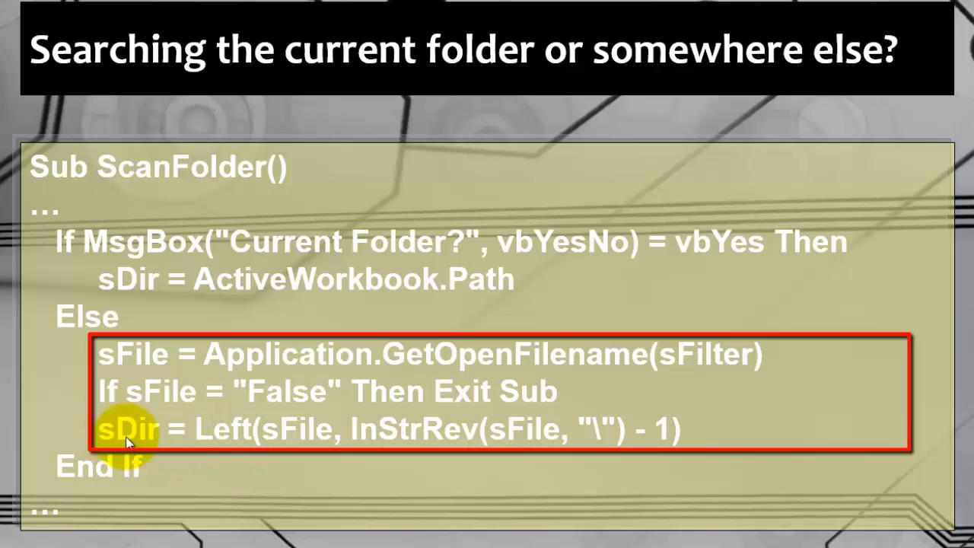
pyautogui.moveTo(293, 433)
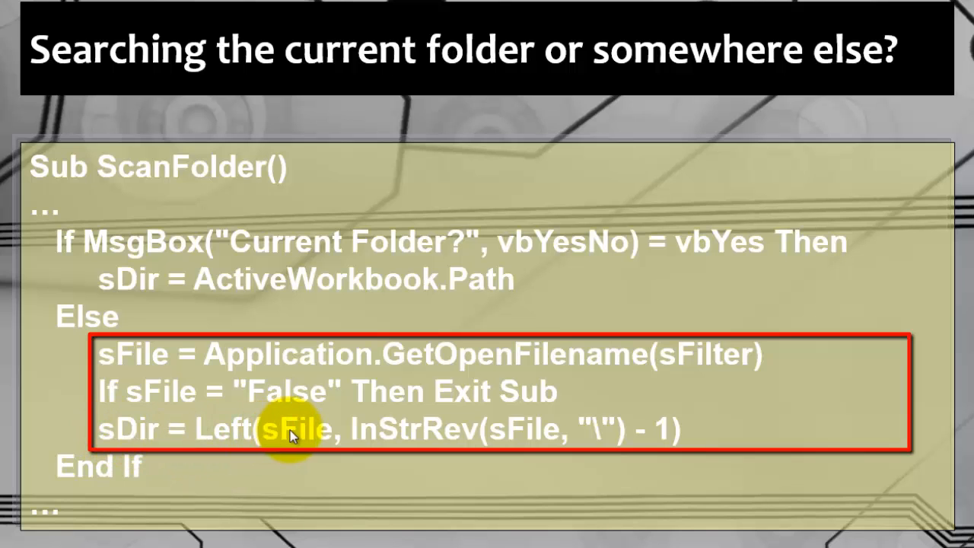
pyautogui.moveTo(601, 441)
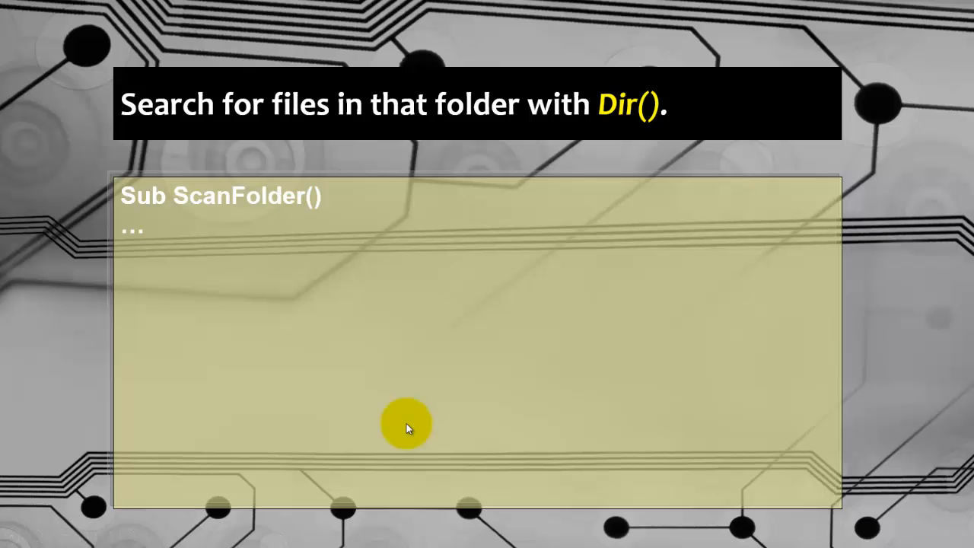
pyautogui.moveTo(282, 377)
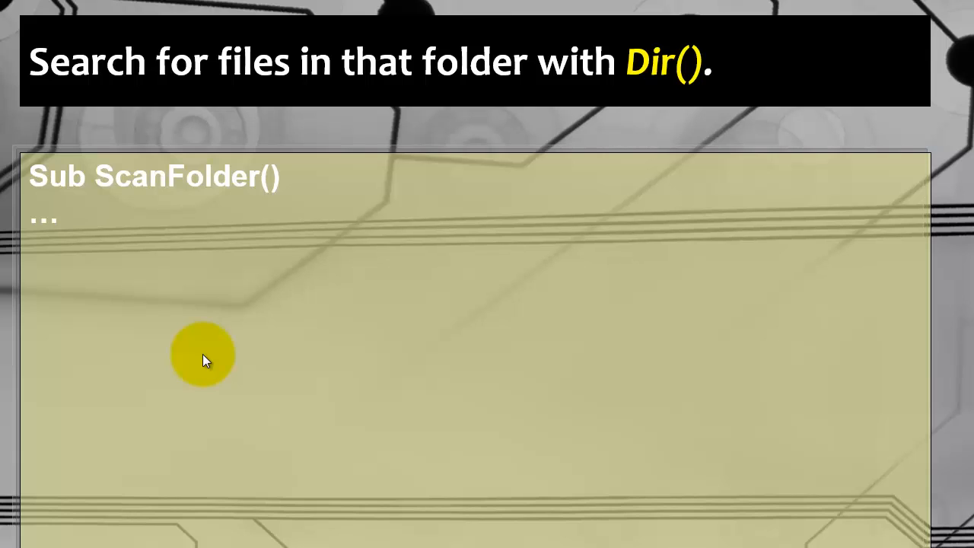
# Reveal sFile = Dir(sDir & "\*." & sExt) and the loop's ReDim Preserve and arrFiles(i) = sFile lines.
pyautogui.write('sFile = Dir(s')
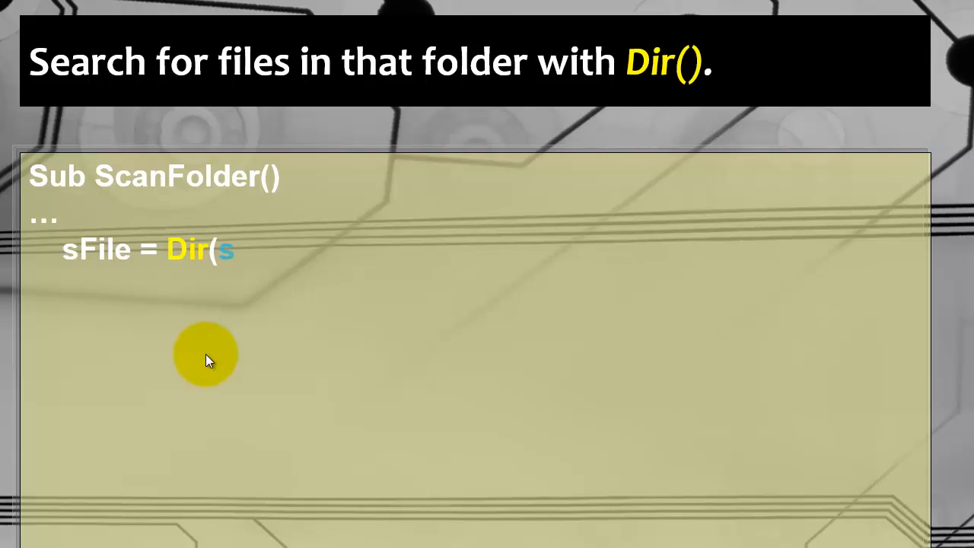
pyautogui.write('Dir & "\\*." & sExt)')
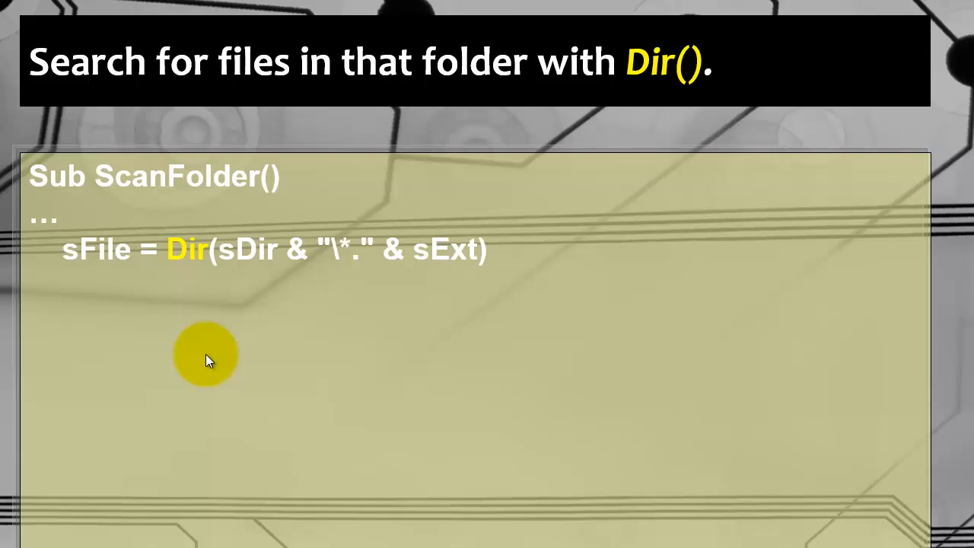
pyautogui.moveTo(118, 323)
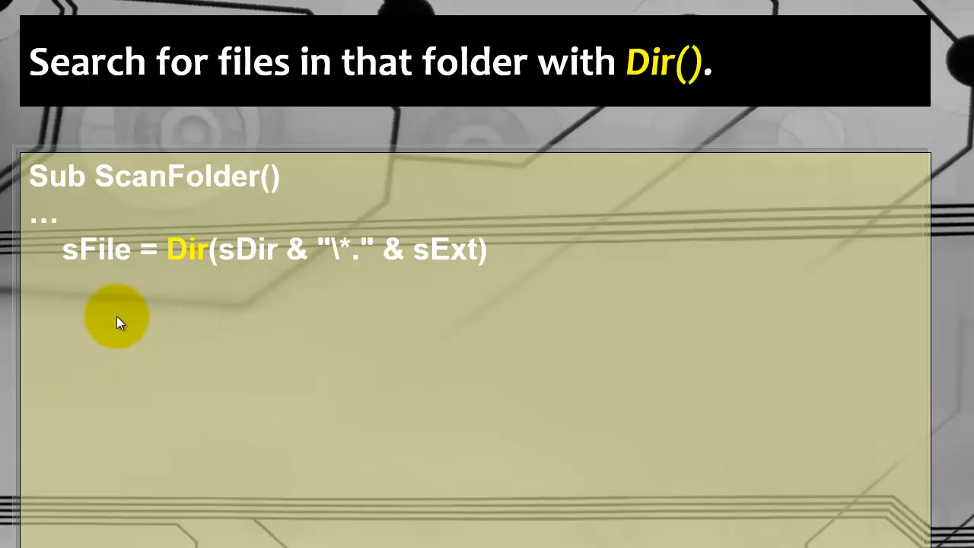
pyautogui.moveTo(165, 258)
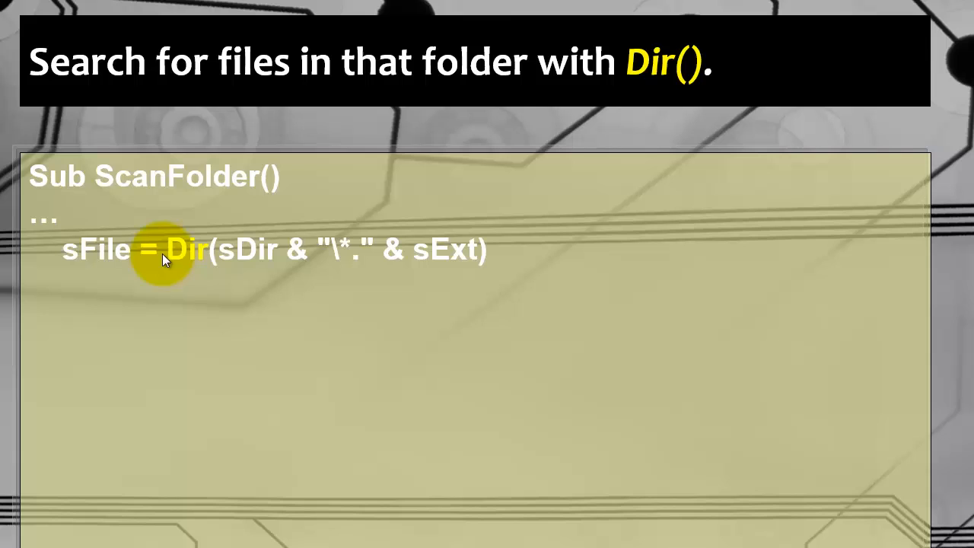
pyautogui.moveTo(225, 286)
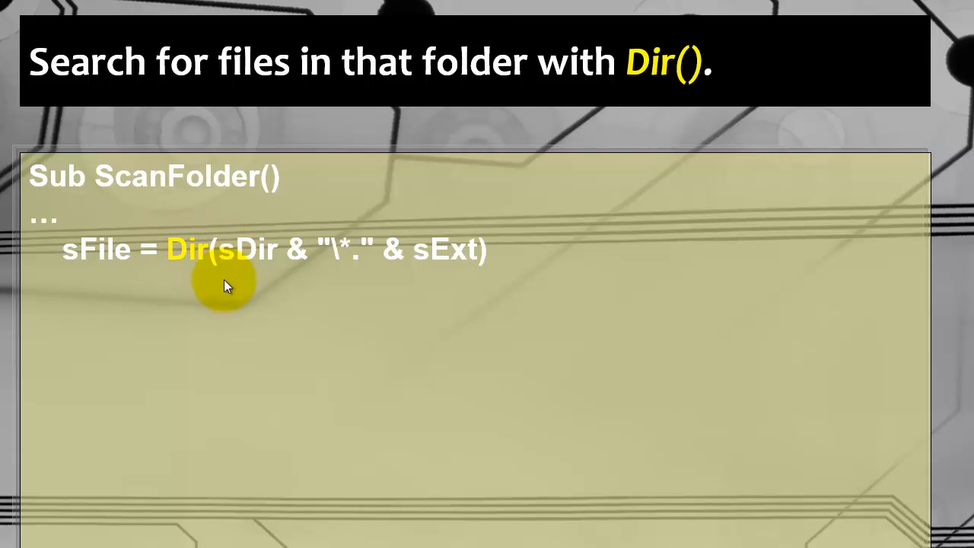
pyautogui.moveTo(277, 274)
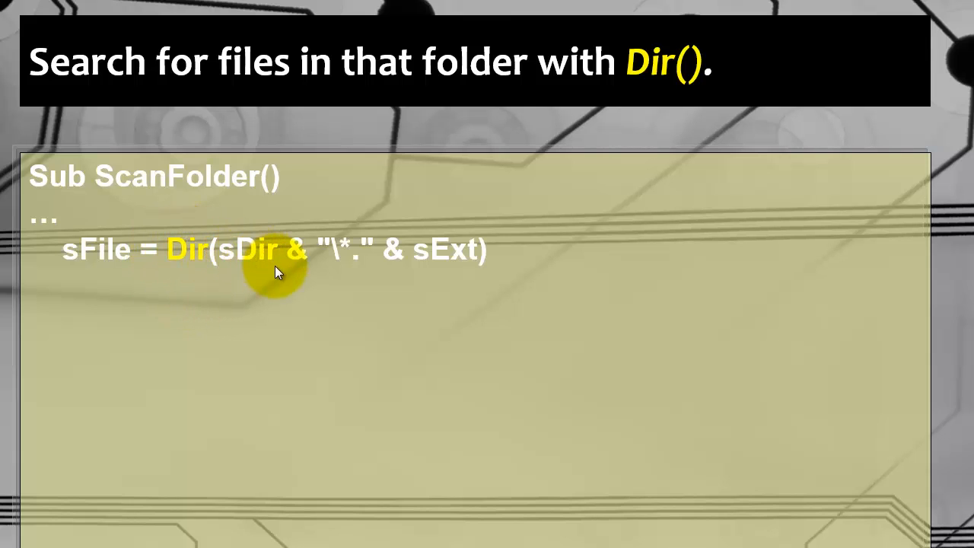
pyautogui.moveTo(258, 260)
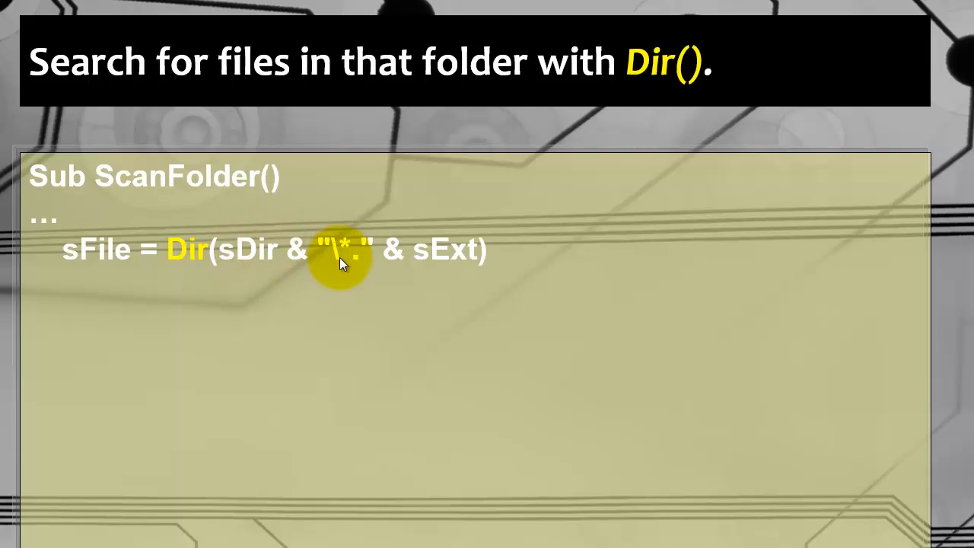
pyautogui.moveTo(388, 253)
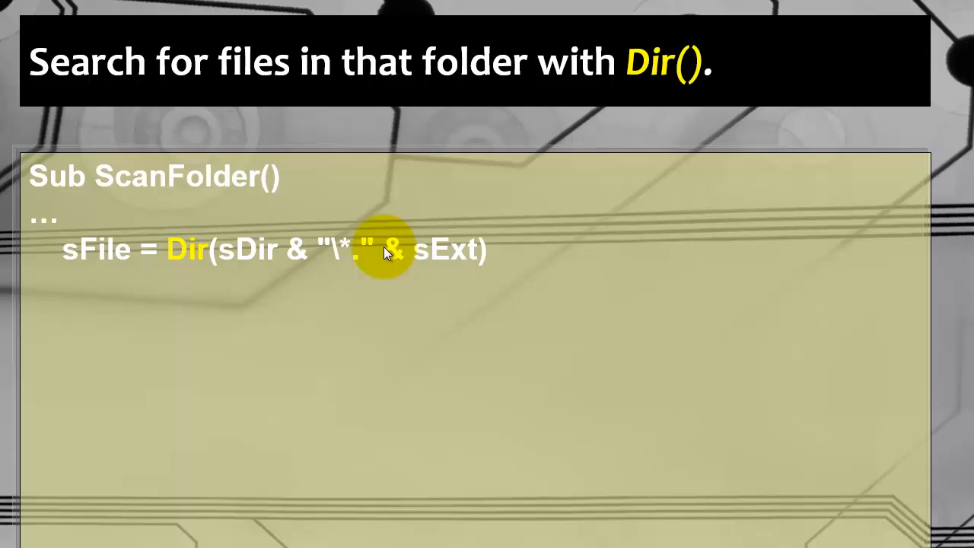
pyautogui.moveTo(445, 257)
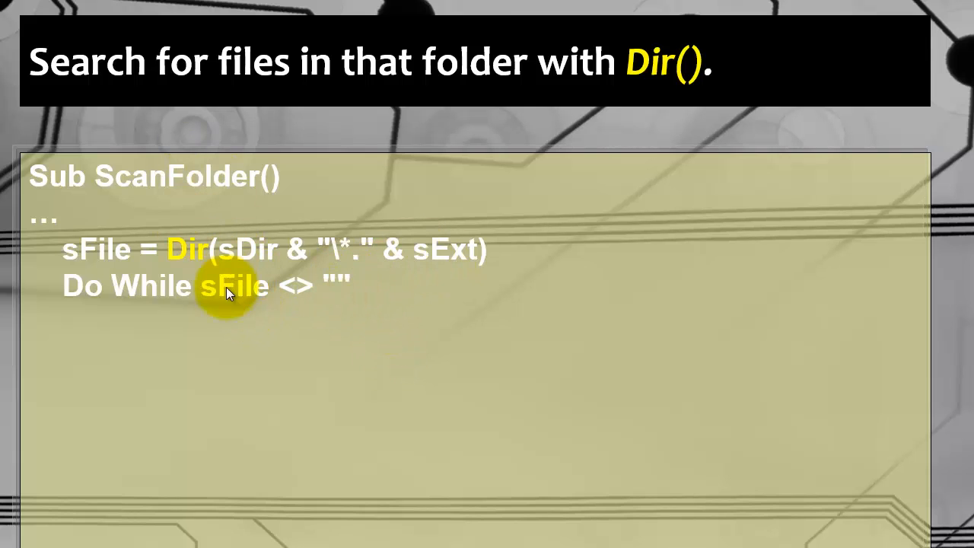
pyautogui.moveTo(332, 292)
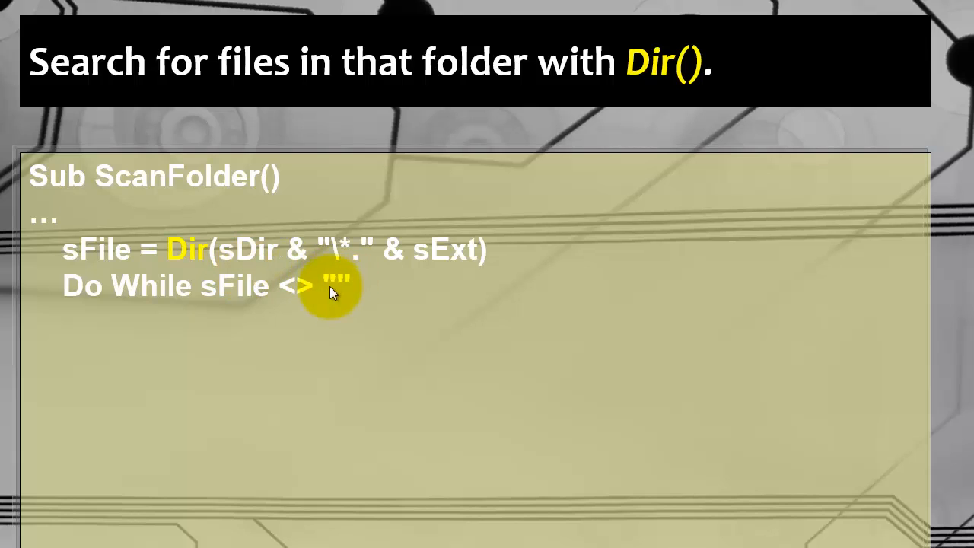
pyautogui.moveTo(342, 286)
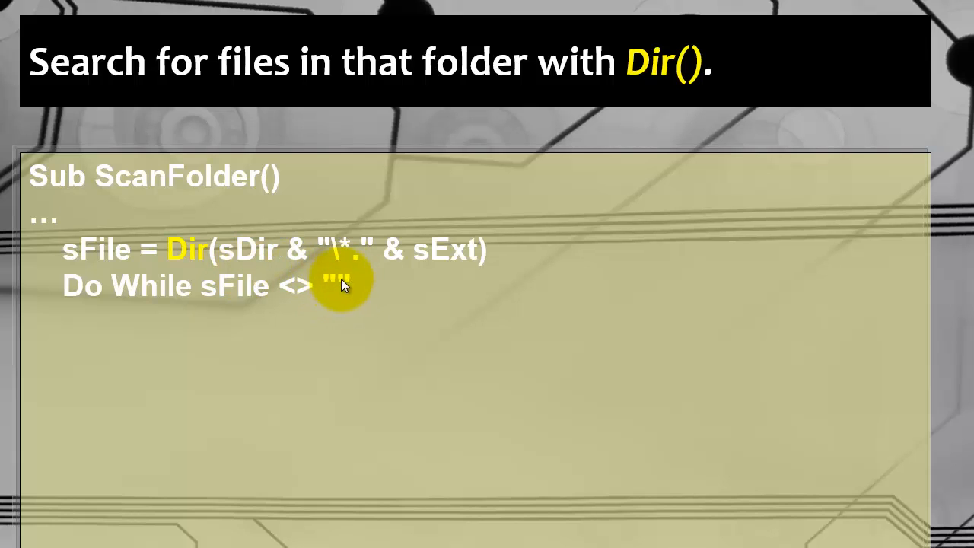
pyautogui.moveTo(119, 302)
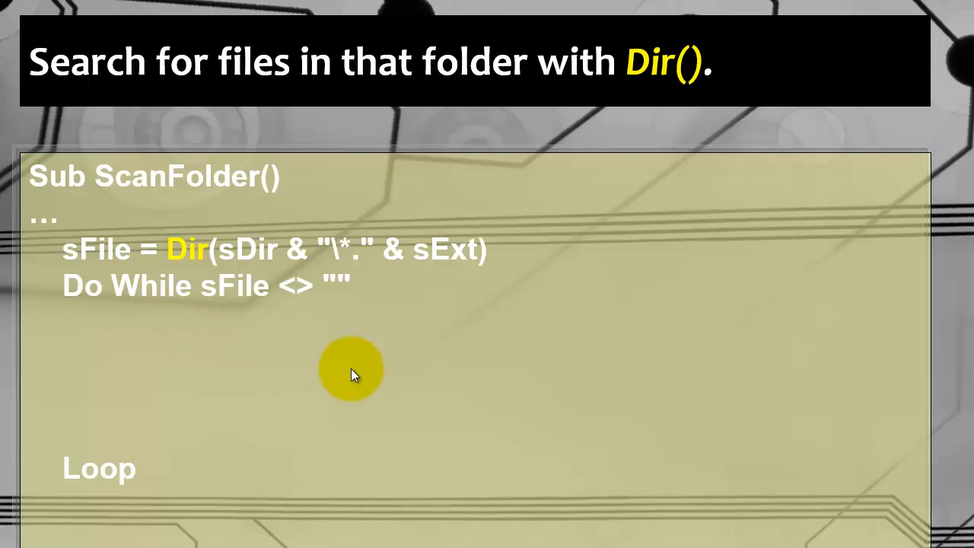
pyautogui.moveTo(347, 287)
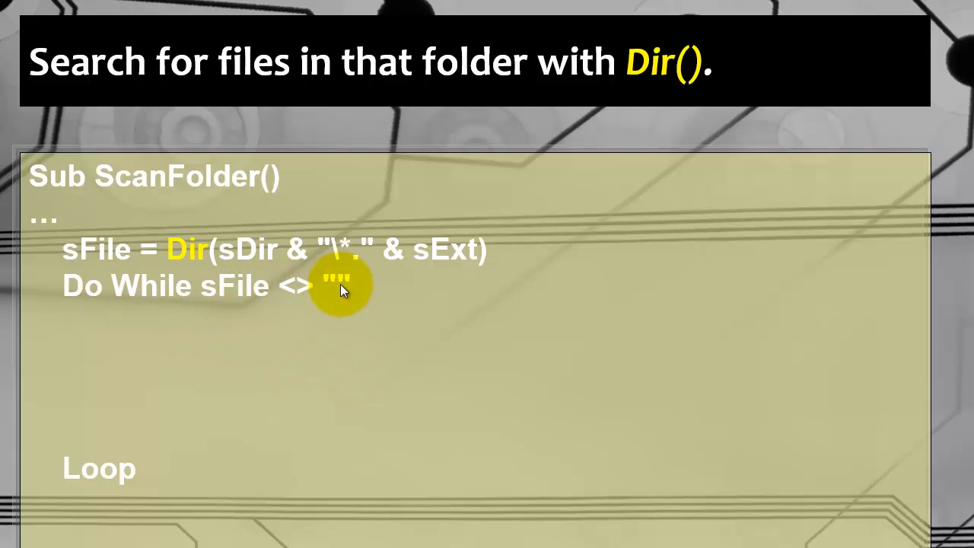
pyautogui.moveTo(304, 287)
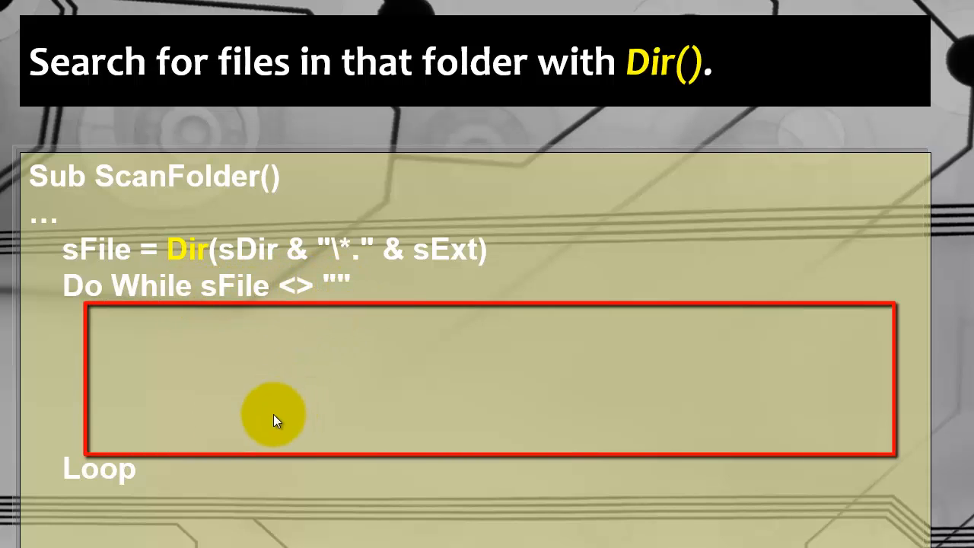
pyautogui.write('ReDim Preserve arrFiles(i')
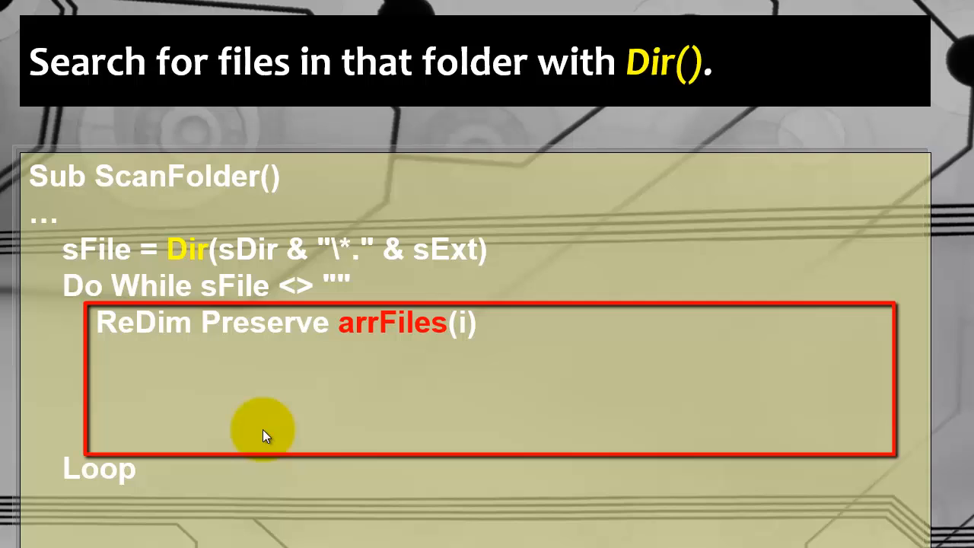
pyautogui.moveTo(247, 332)
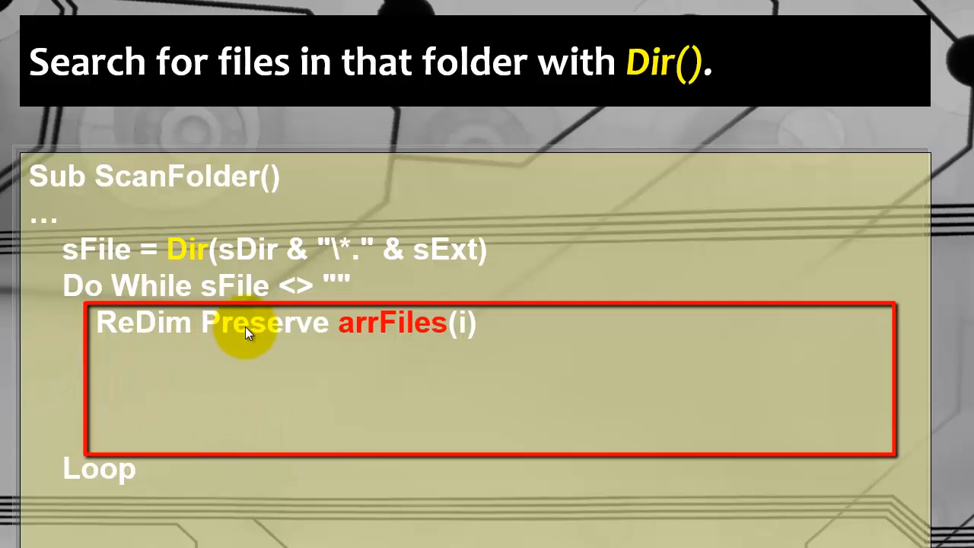
pyautogui.moveTo(380, 334)
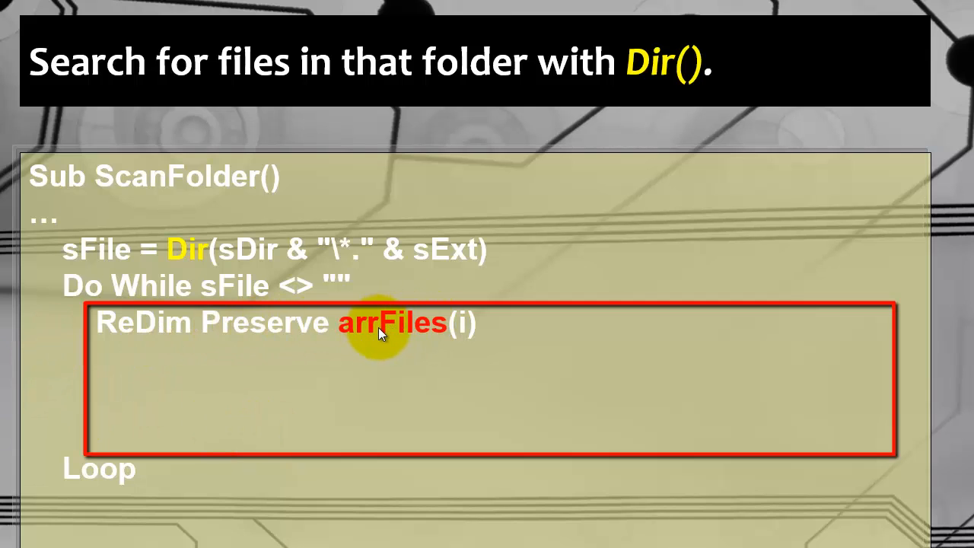
pyautogui.moveTo(205, 323)
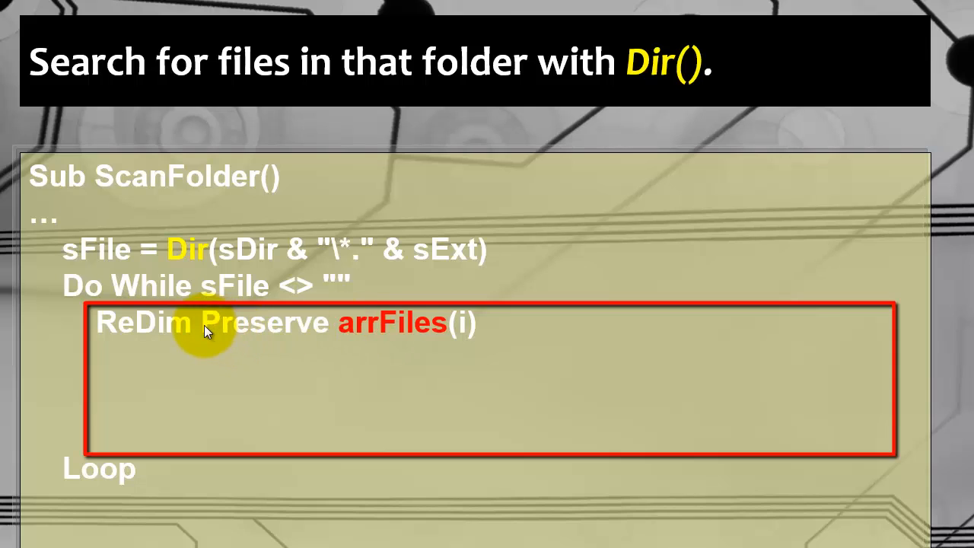
pyautogui.moveTo(281, 335)
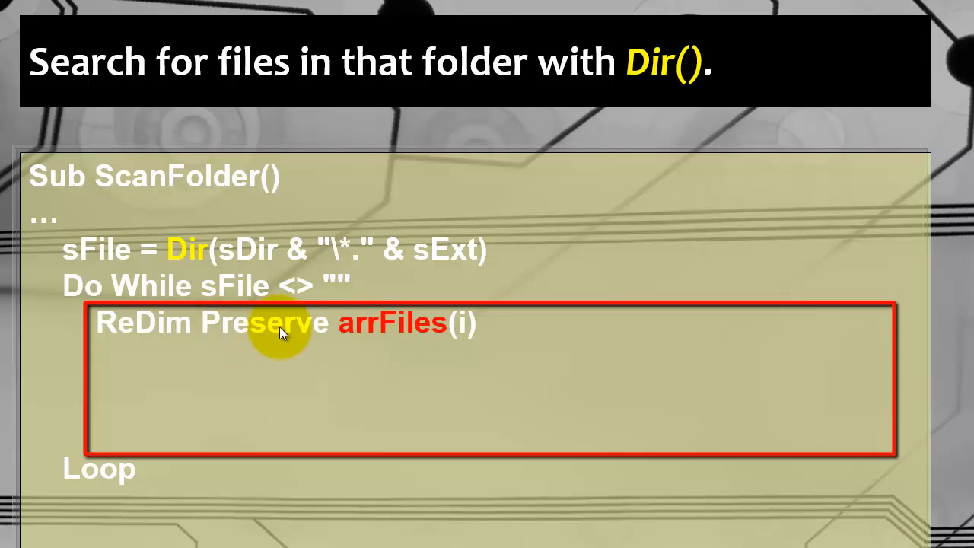
pyautogui.moveTo(377, 327)
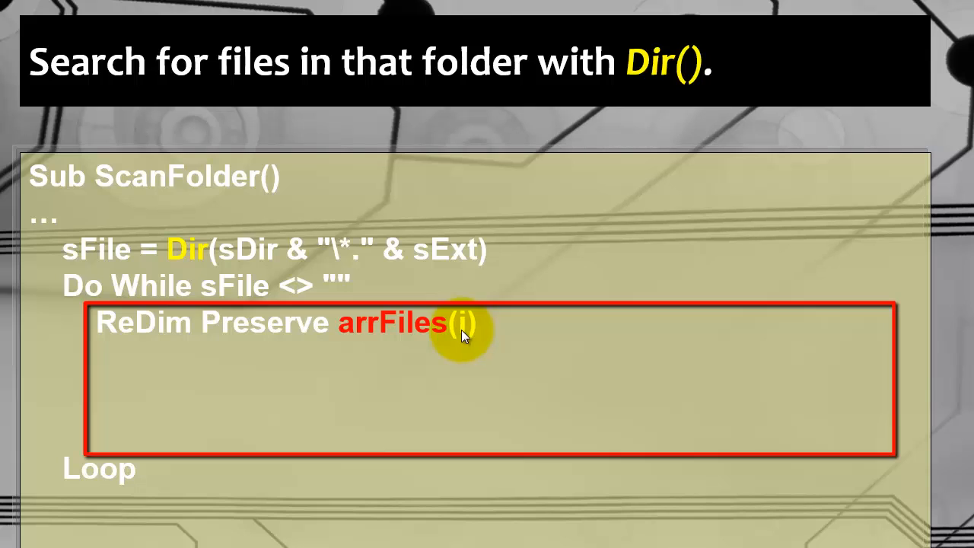
pyautogui.moveTo(414, 348)
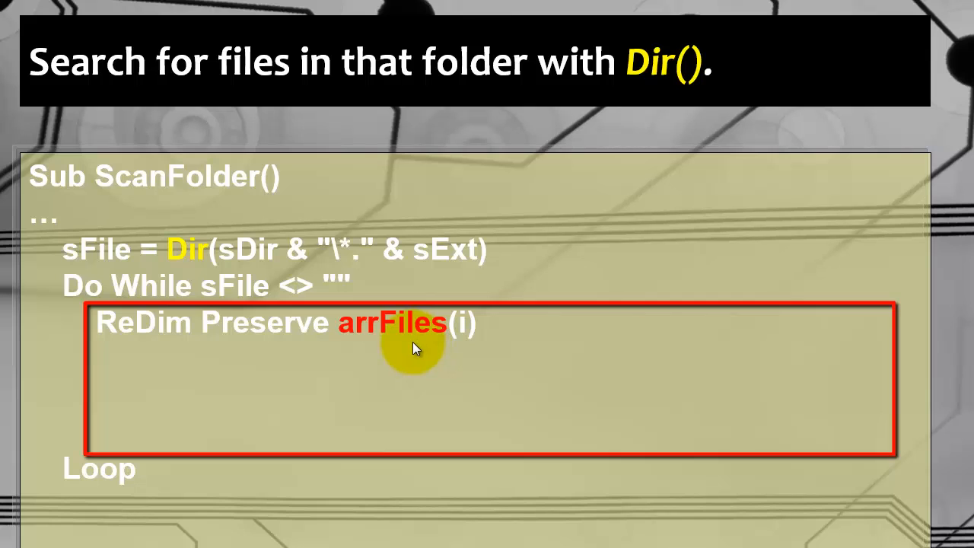
pyautogui.write('arrFiles(i) = sFile')
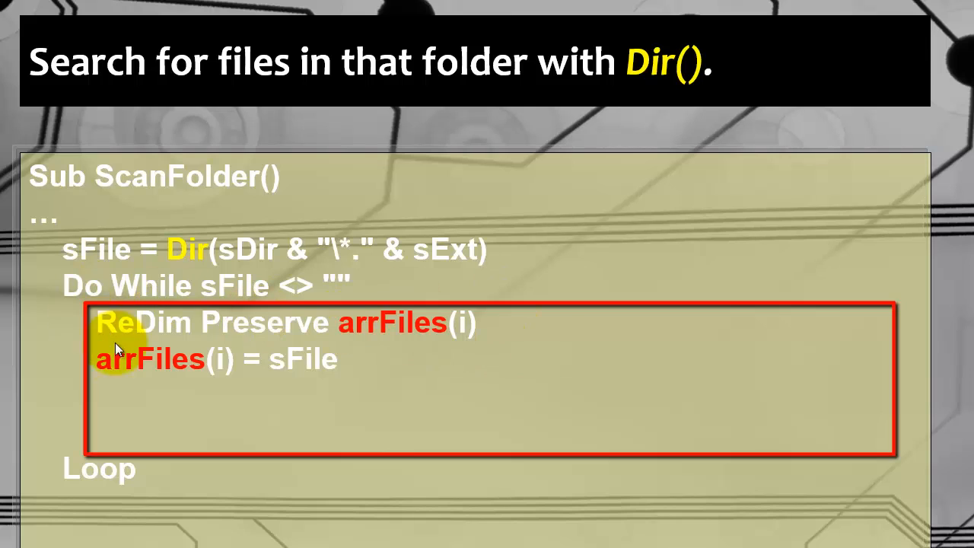
pyautogui.moveTo(225, 370)
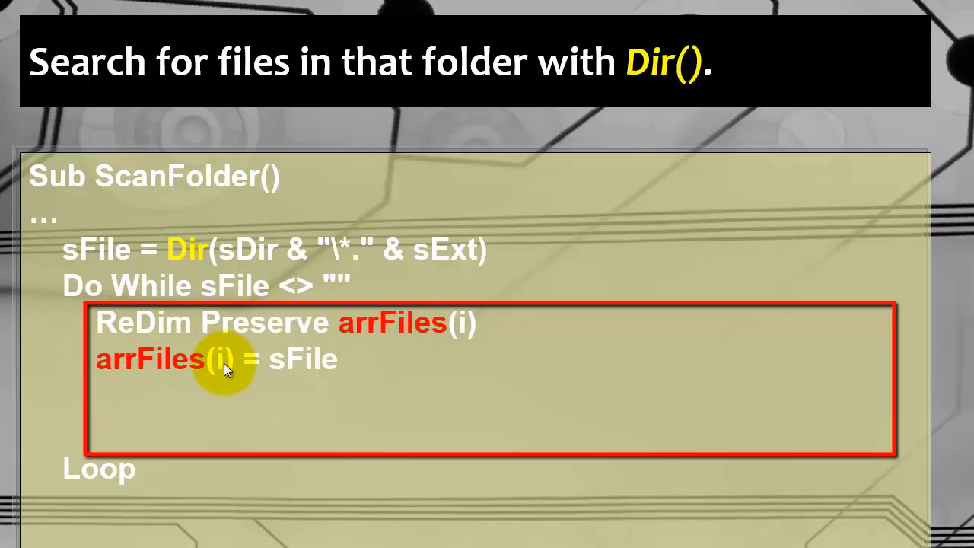
pyautogui.moveTo(307, 370)
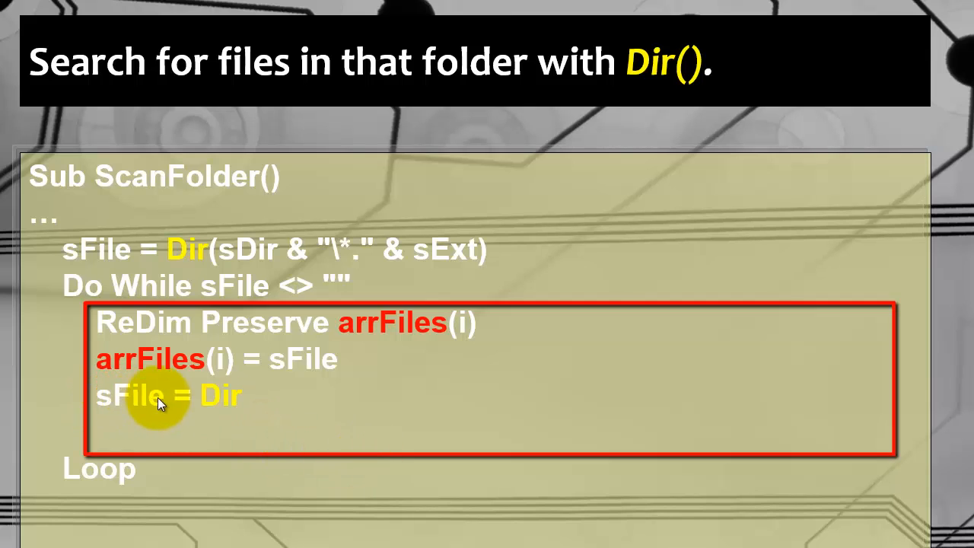
pyautogui.moveTo(256, 404)
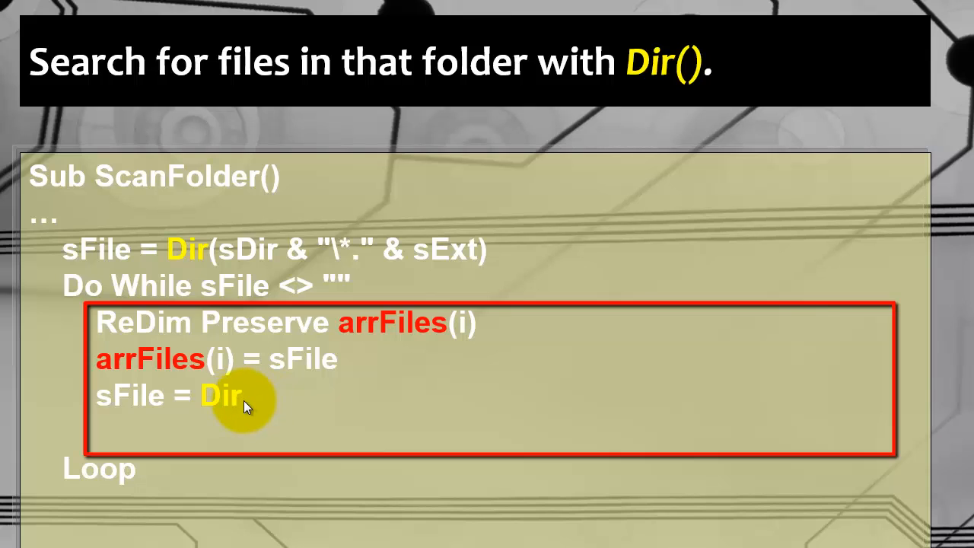
pyautogui.moveTo(247, 412)
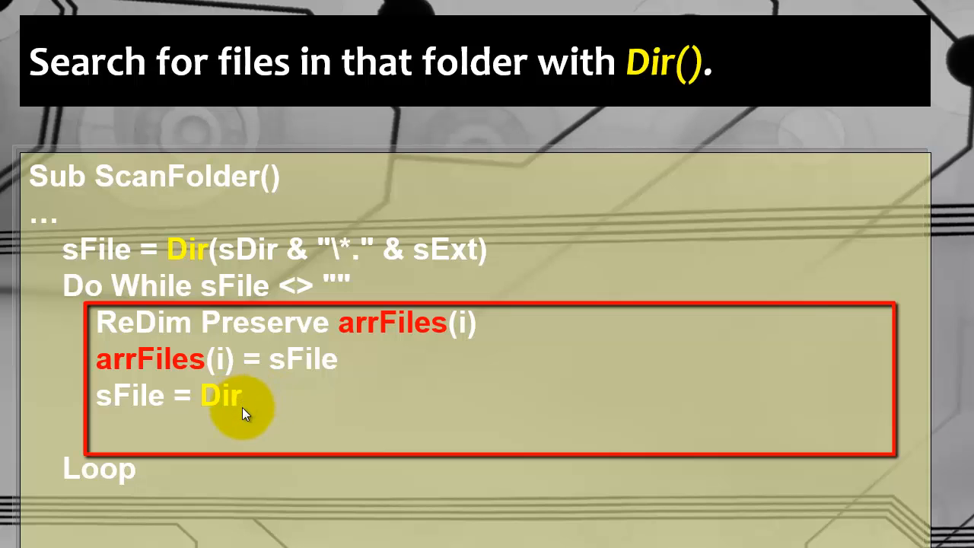
pyautogui.moveTo(140, 286)
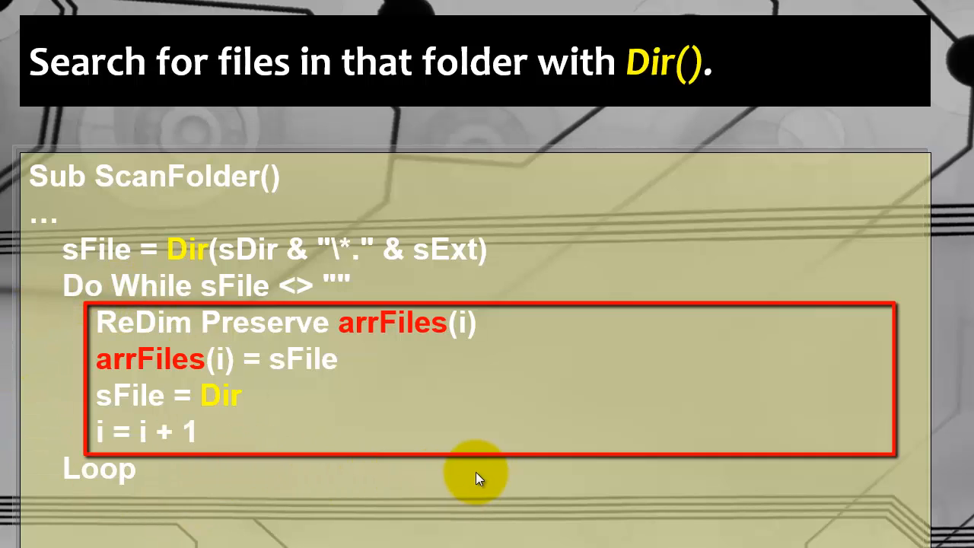
pyautogui.moveTo(417, 447)
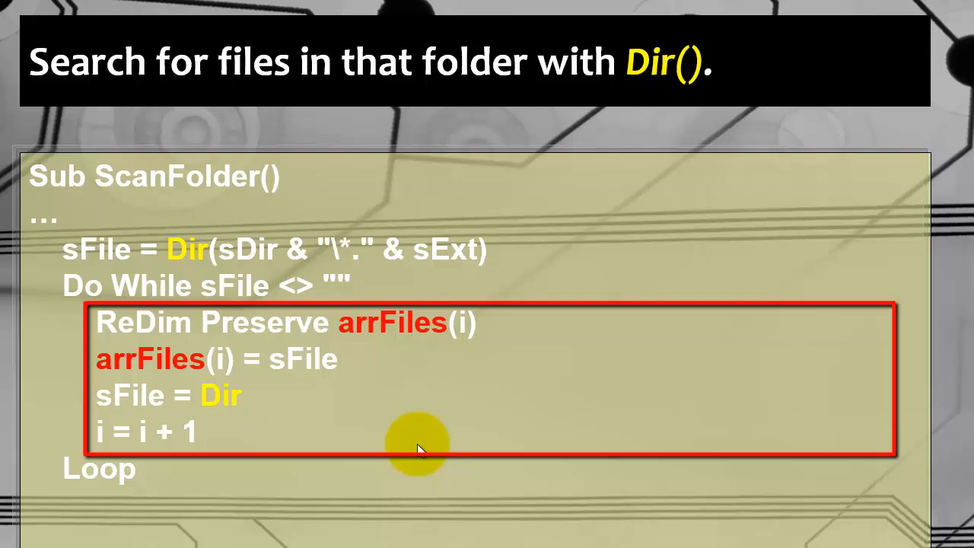
pyautogui.moveTo(94, 393)
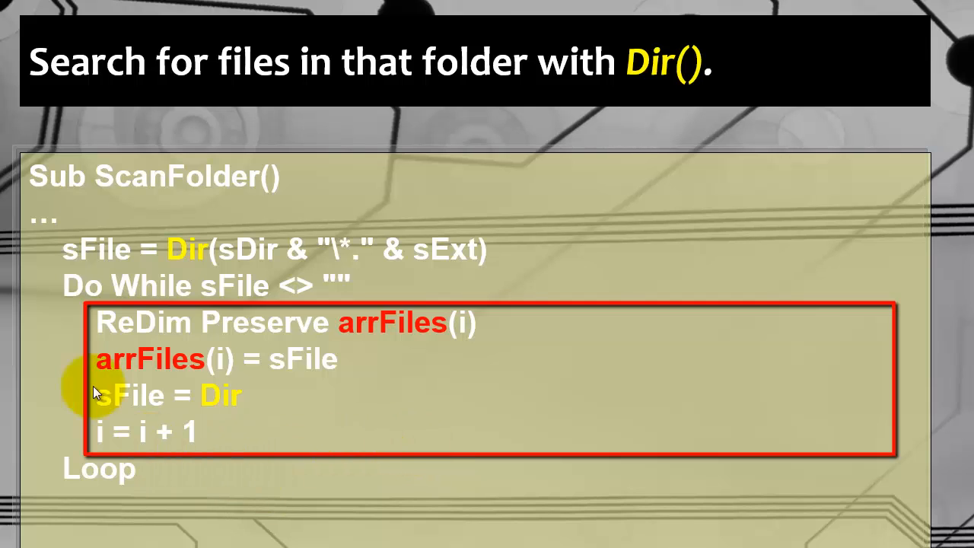
pyautogui.moveTo(445, 320)
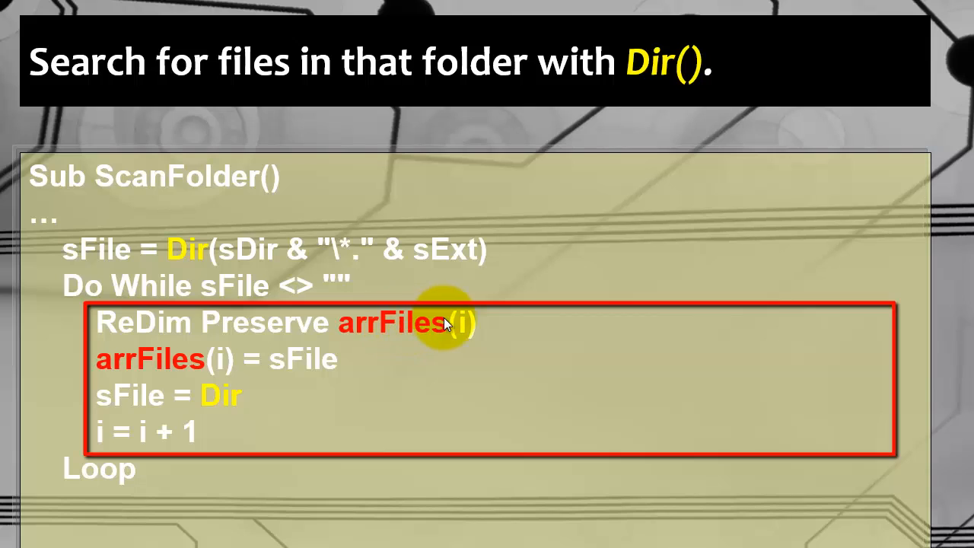
pyautogui.moveTo(464, 332)
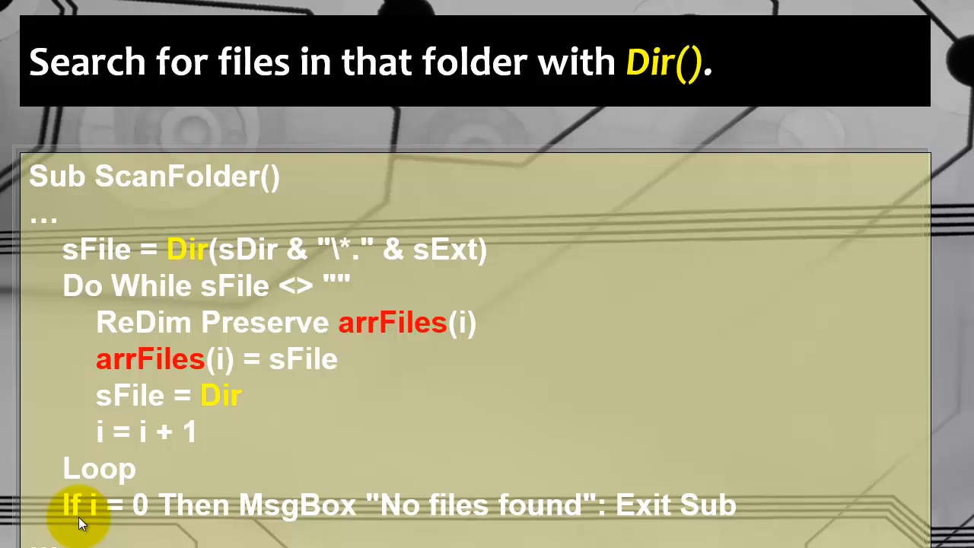
pyautogui.moveTo(237, 523)
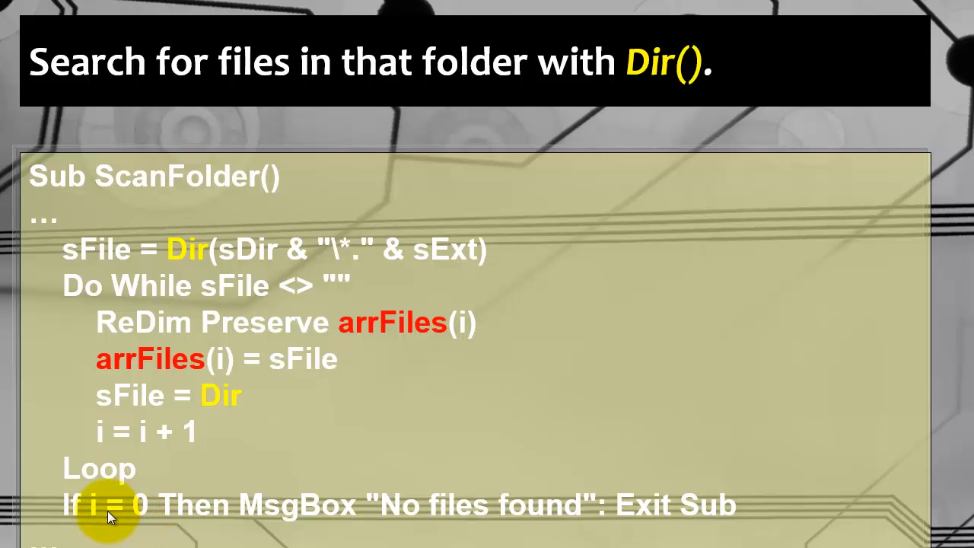
pyautogui.moveTo(164, 432)
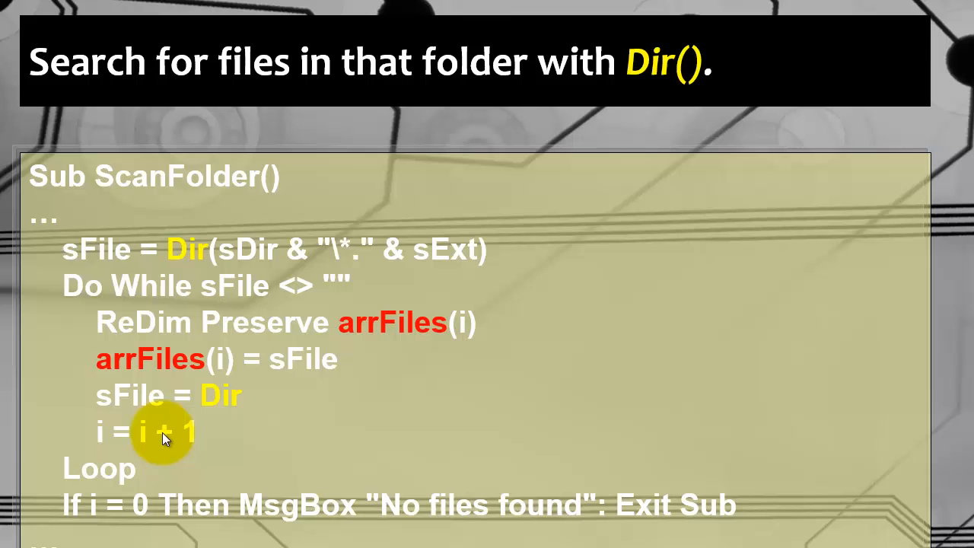
pyautogui.moveTo(529, 505)
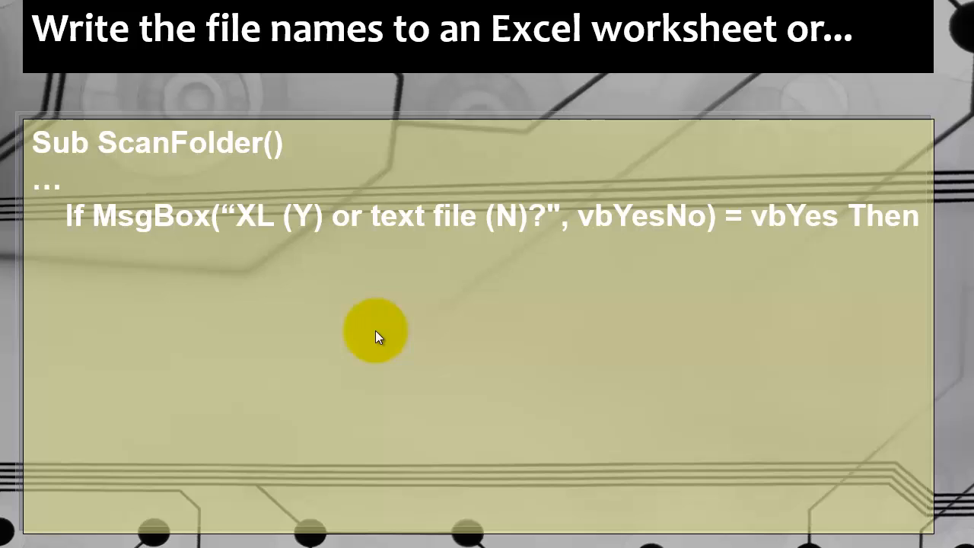
pyautogui.moveTo(280, 221)
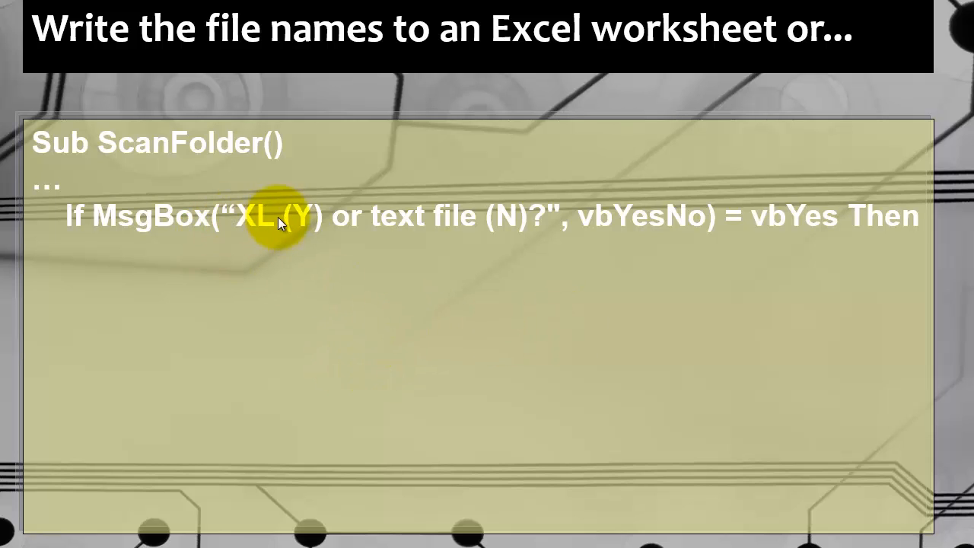
pyautogui.moveTo(520, 216)
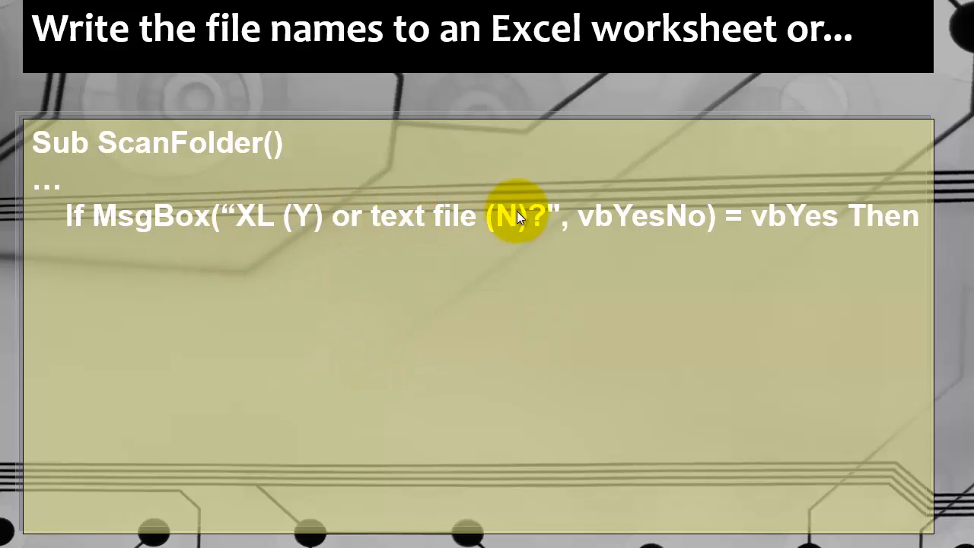
pyautogui.moveTo(819, 225)
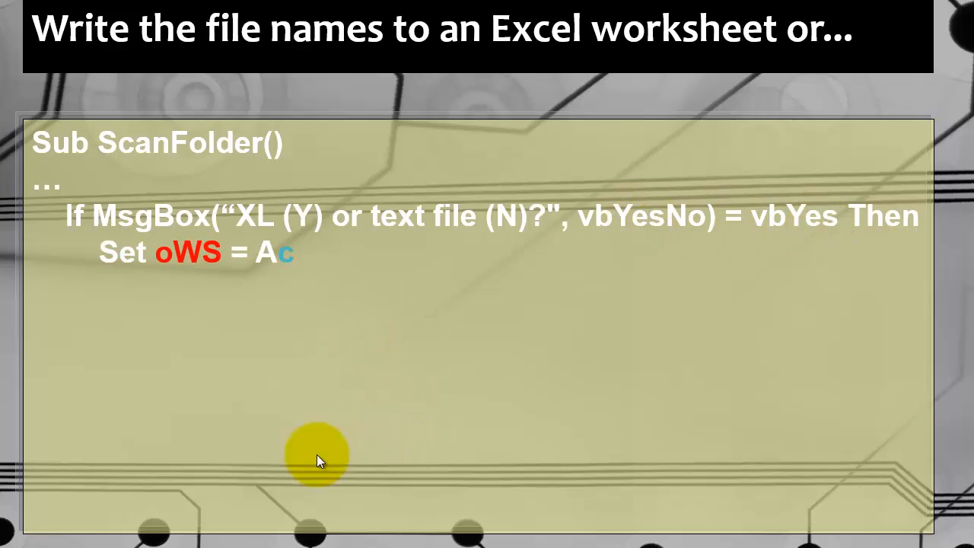
# Reveal Set oWS = ActiveWorkbook.Worksheets.Add under the XL-or-text If line.
pyautogui.write('ctiveWorkbook.Worksheets.Add')
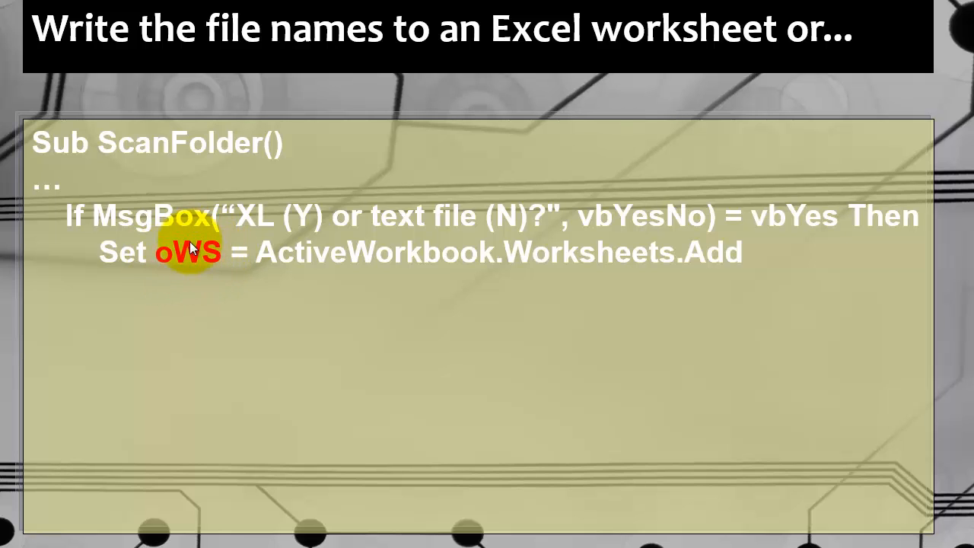
pyautogui.moveTo(196, 257)
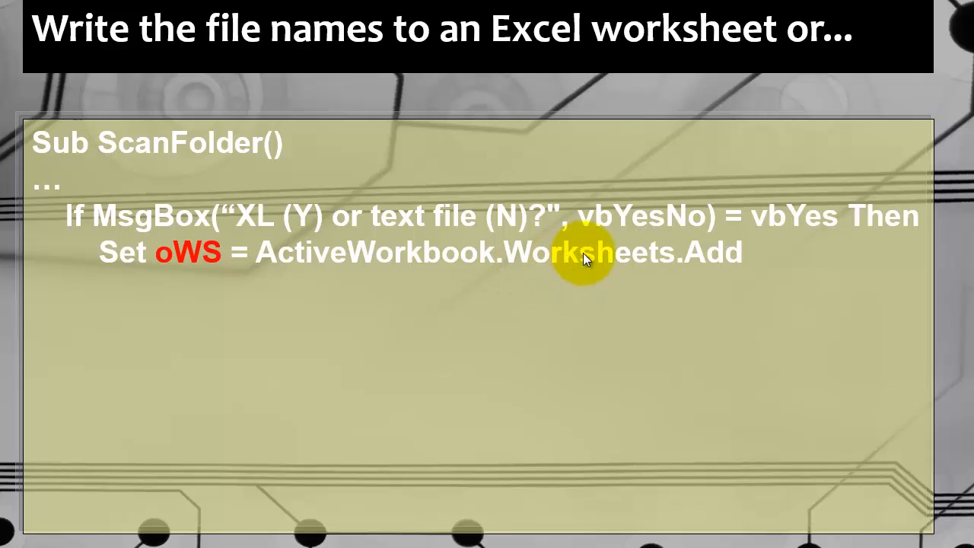
pyautogui.moveTo(411, 257)
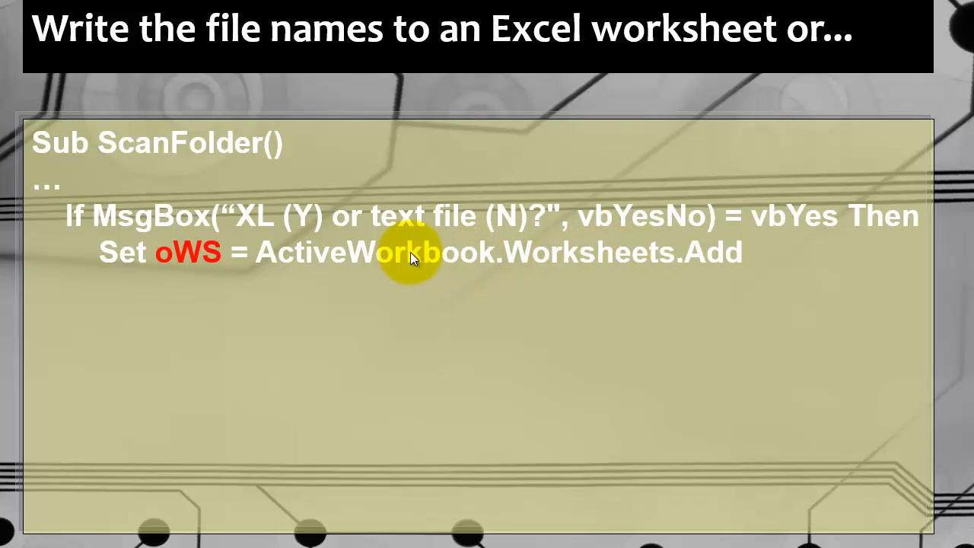
pyautogui.moveTo(597, 312)
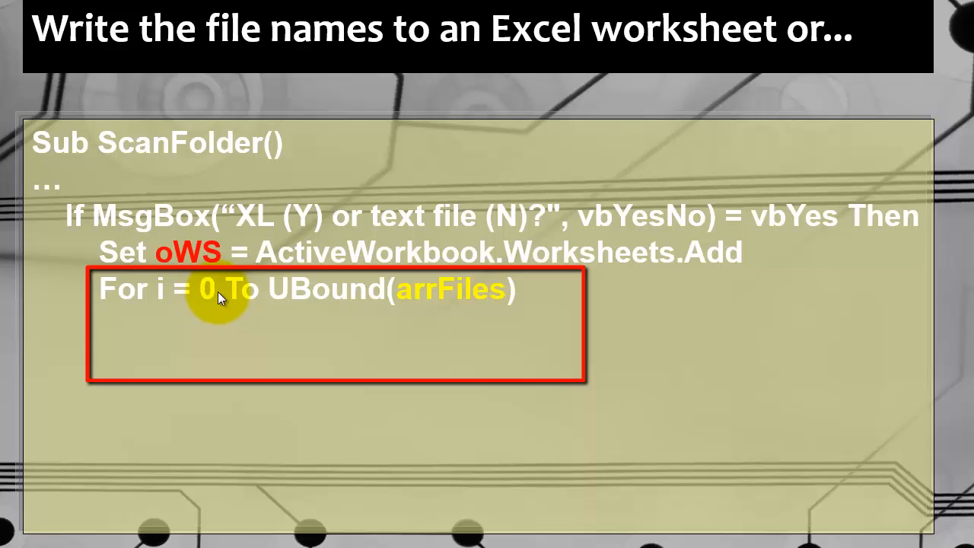
pyautogui.moveTo(449, 296)
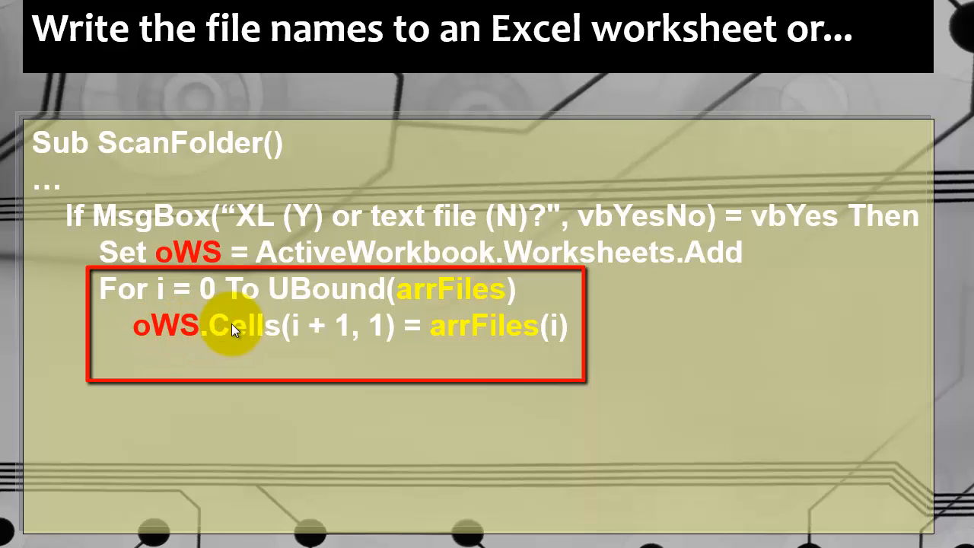
pyautogui.moveTo(322, 347)
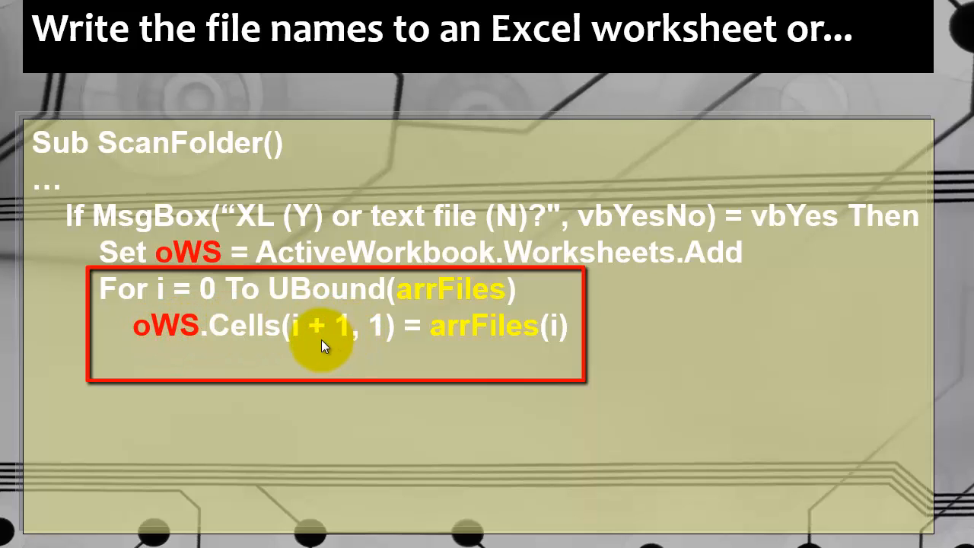
pyautogui.moveTo(311, 338)
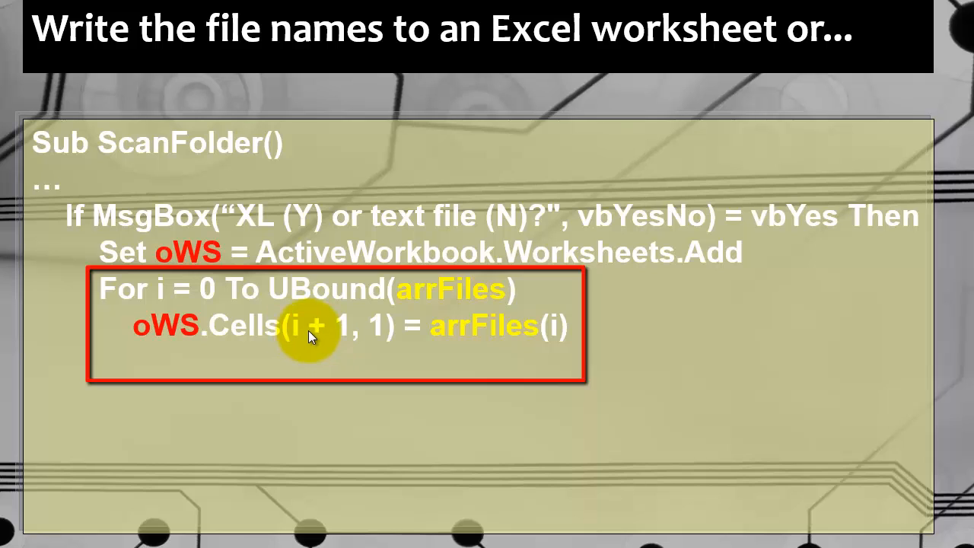
pyautogui.moveTo(211, 295)
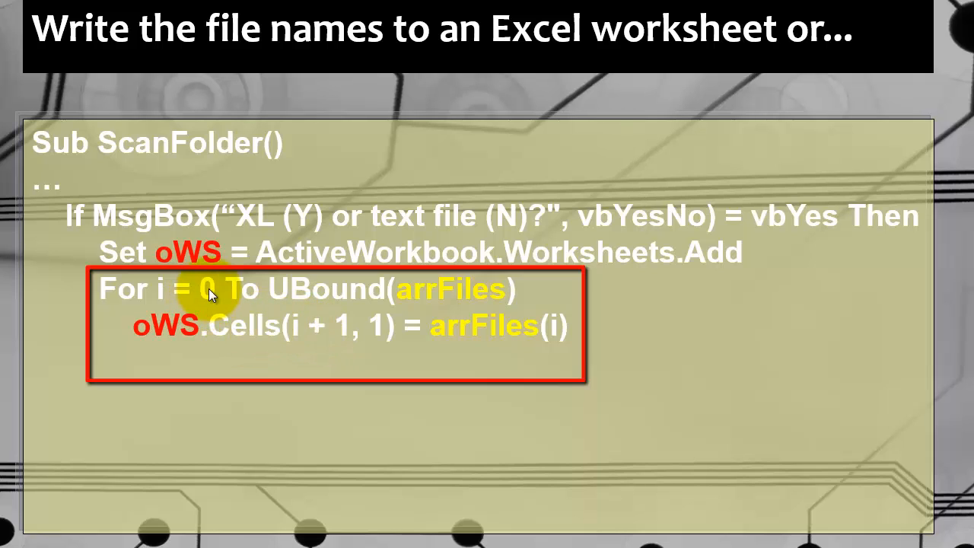
pyautogui.moveTo(308, 338)
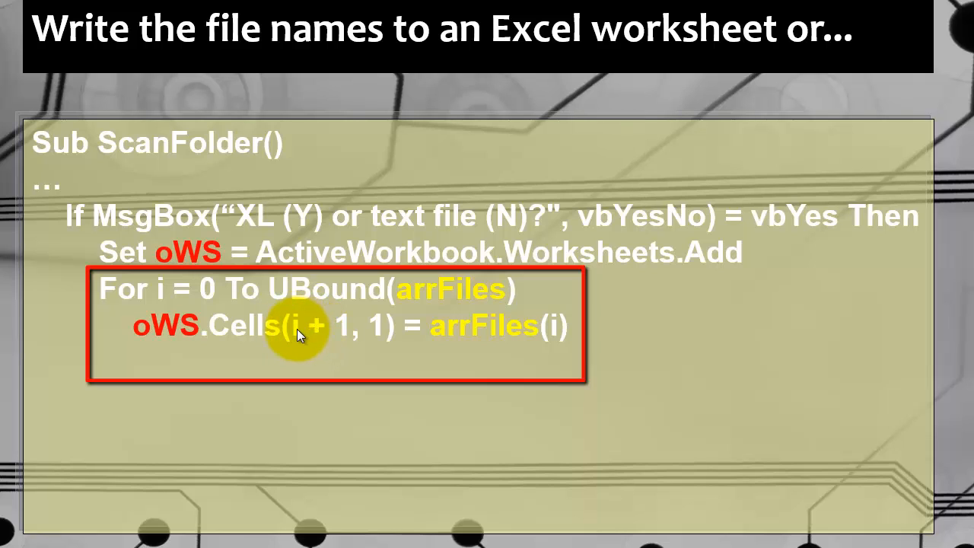
pyautogui.moveTo(342, 333)
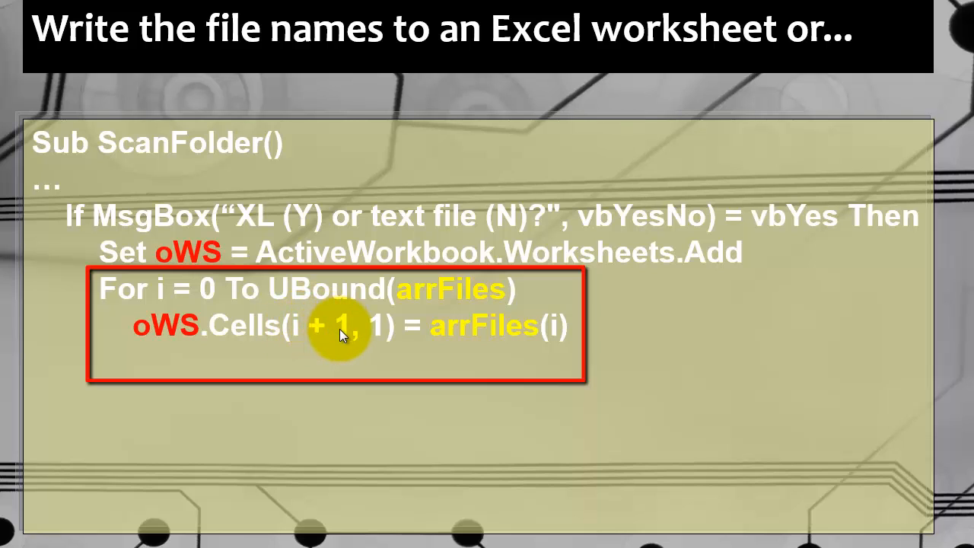
pyautogui.moveTo(377, 336)
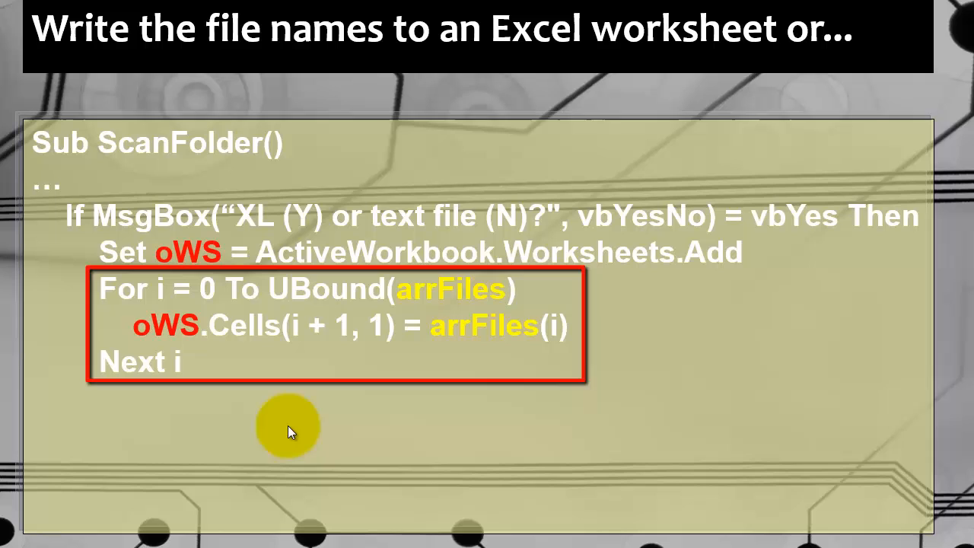
pyautogui.moveTo(91, 304)
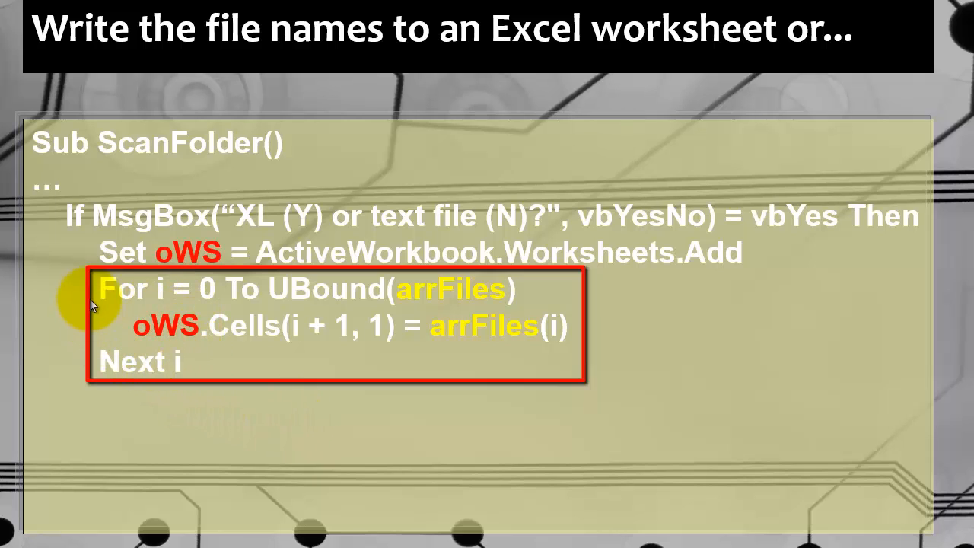
pyautogui.moveTo(298, 295)
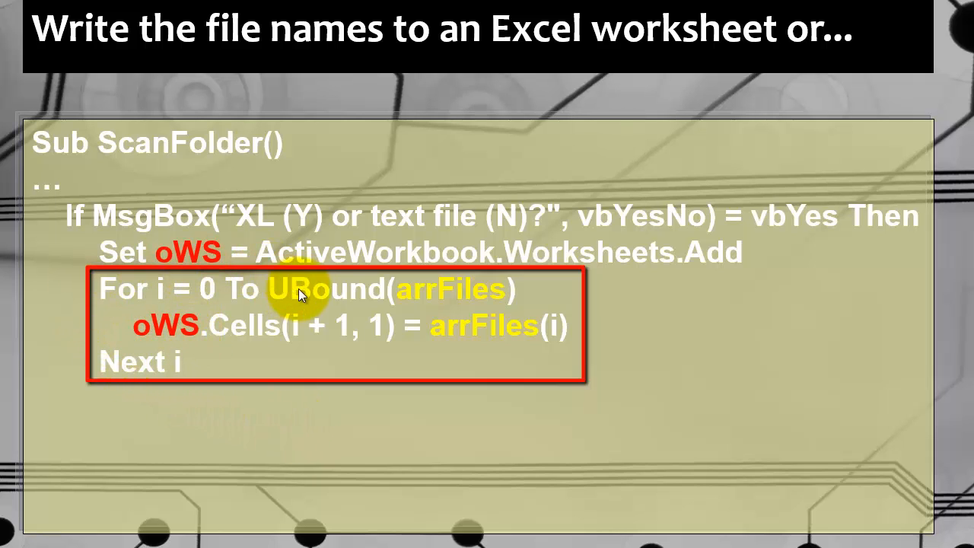
pyautogui.moveTo(383, 384)
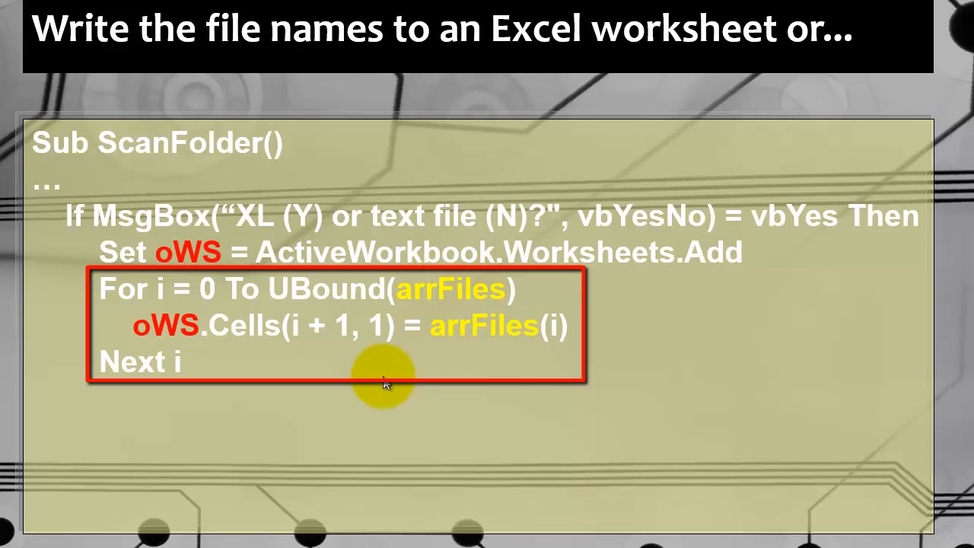
pyautogui.moveTo(323, 335)
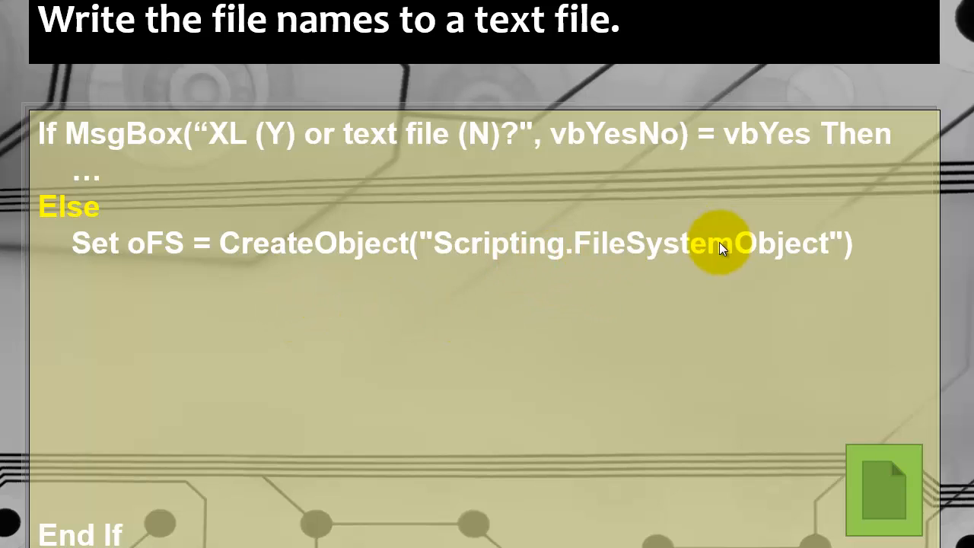
pyautogui.moveTo(186, 275)
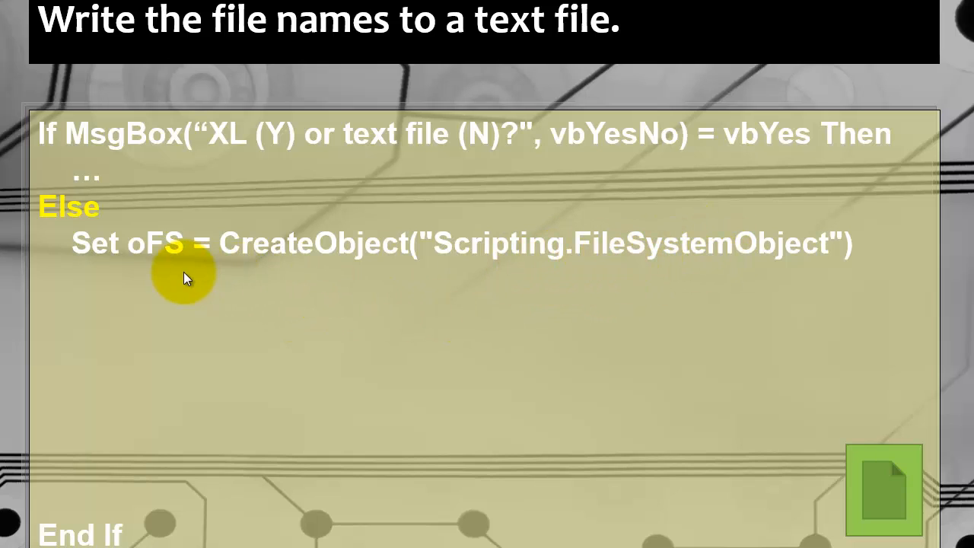
pyautogui.moveTo(187, 247)
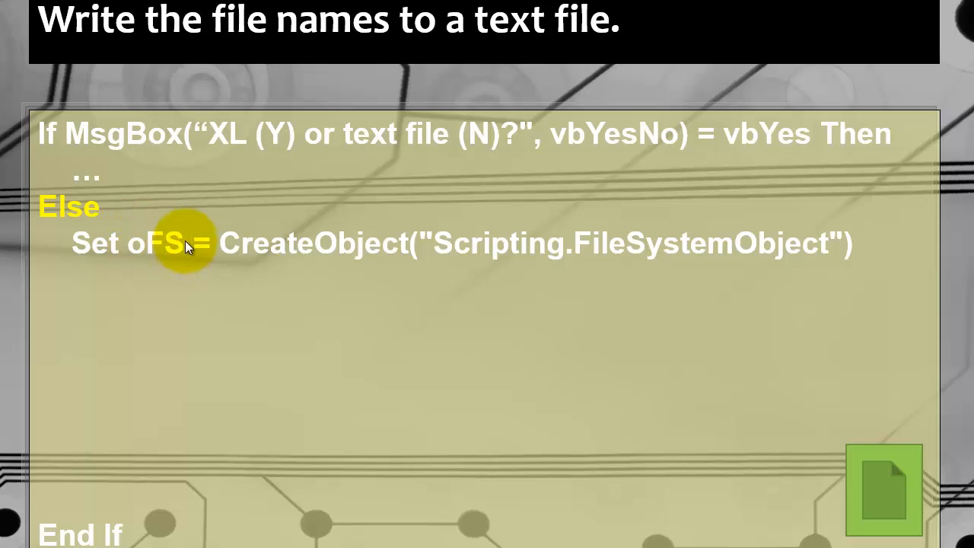
pyautogui.moveTo(182, 240)
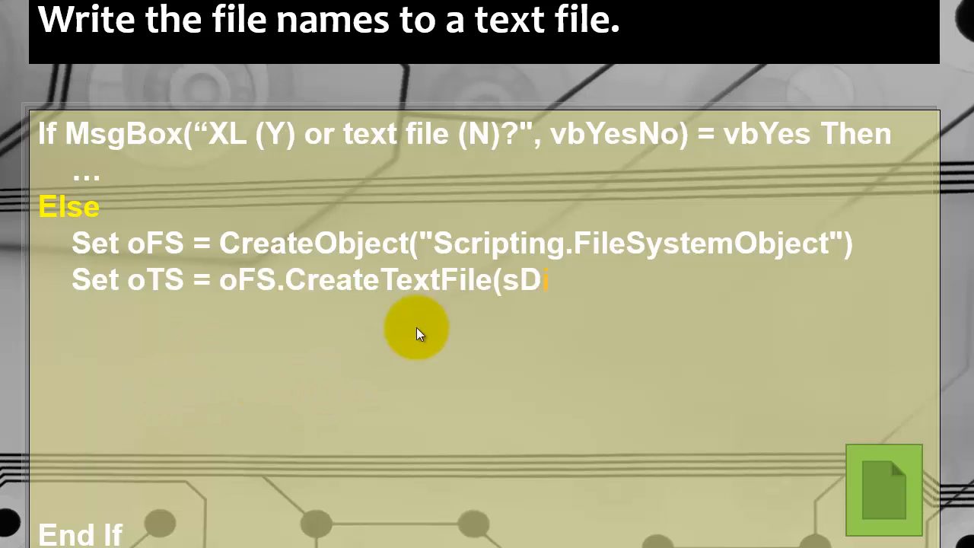
# Reveal creating filelisting.txt, writing the header line, and the For loop writing each arrFiles(i).
pyautogui.write('r & "\\filelisting.txt", True)')
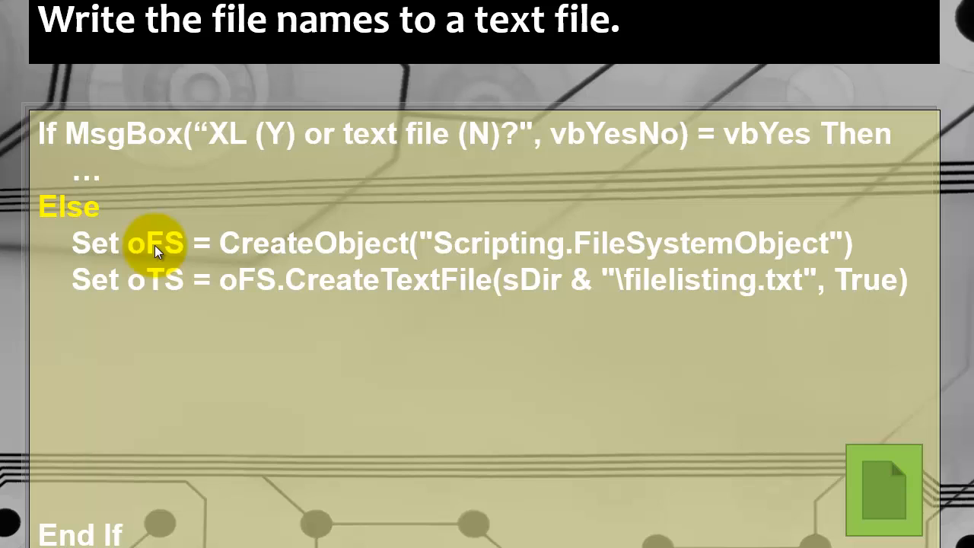
pyautogui.moveTo(410, 287)
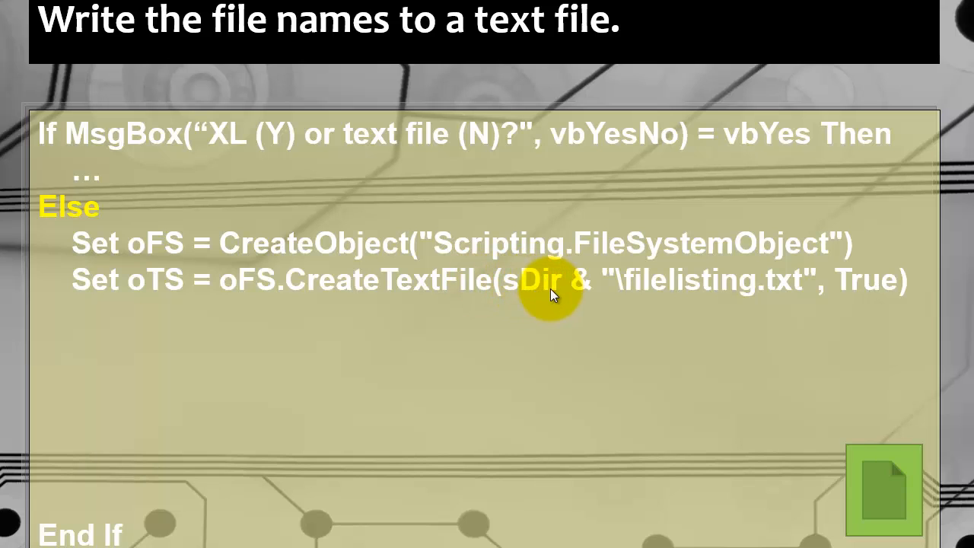
pyautogui.moveTo(487, 373)
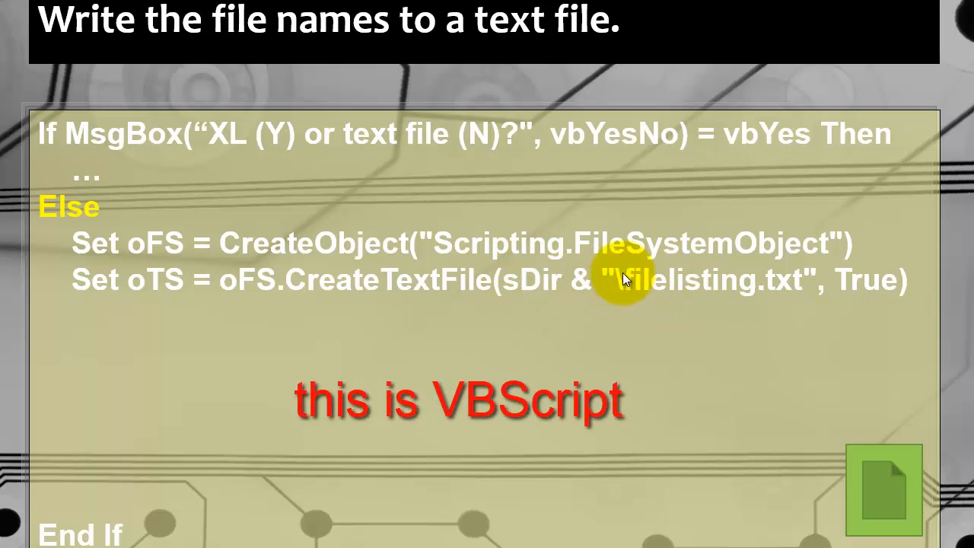
pyautogui.moveTo(626, 292)
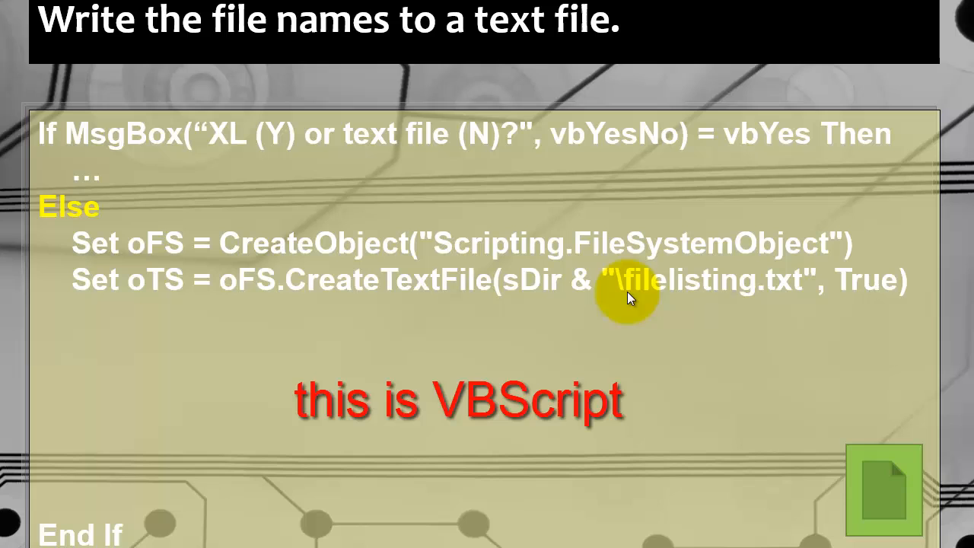
pyautogui.moveTo(715, 296)
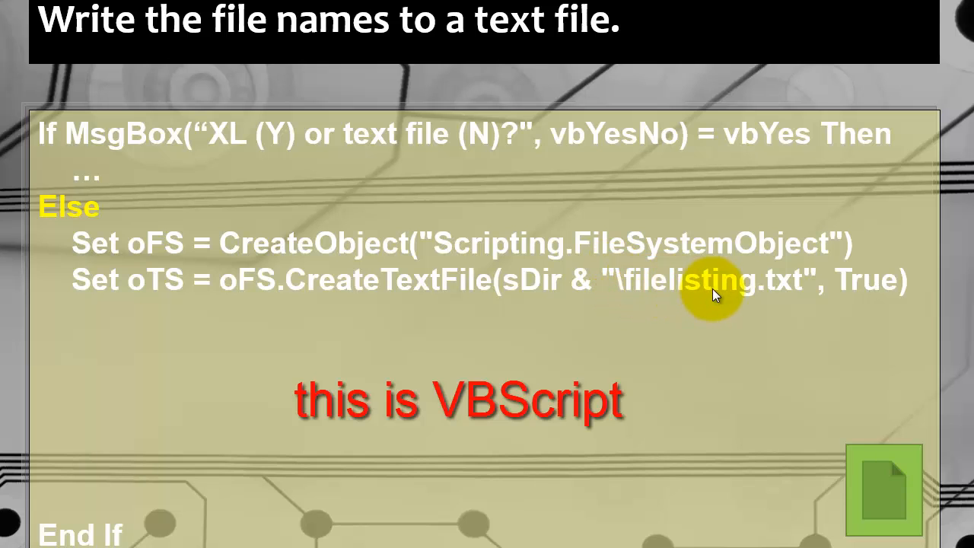
pyautogui.moveTo(829, 307)
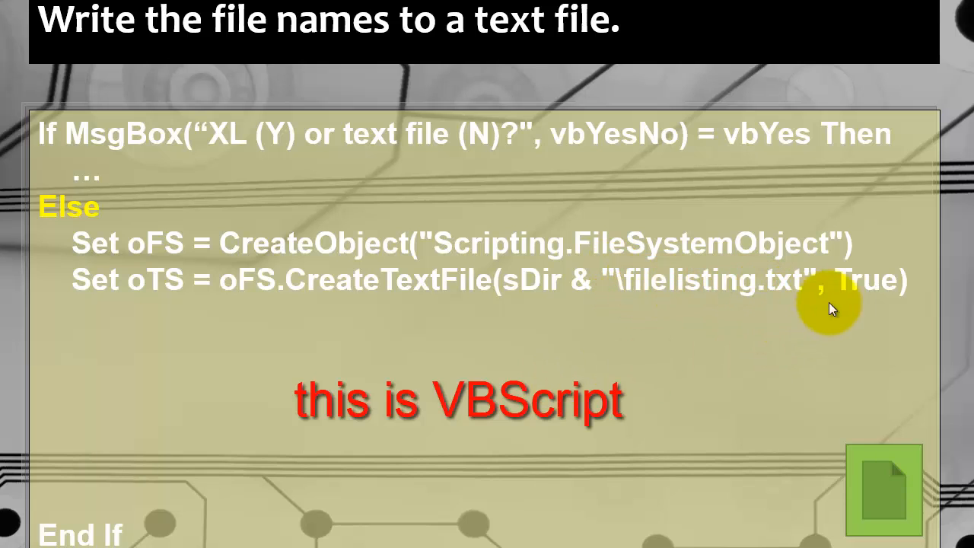
pyautogui.moveTo(883, 292)
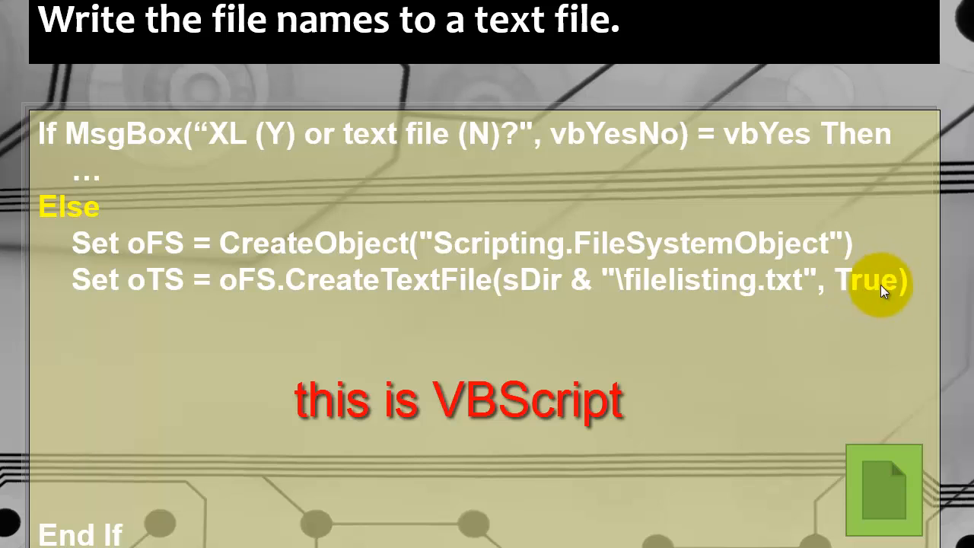
pyautogui.moveTo(685, 353)
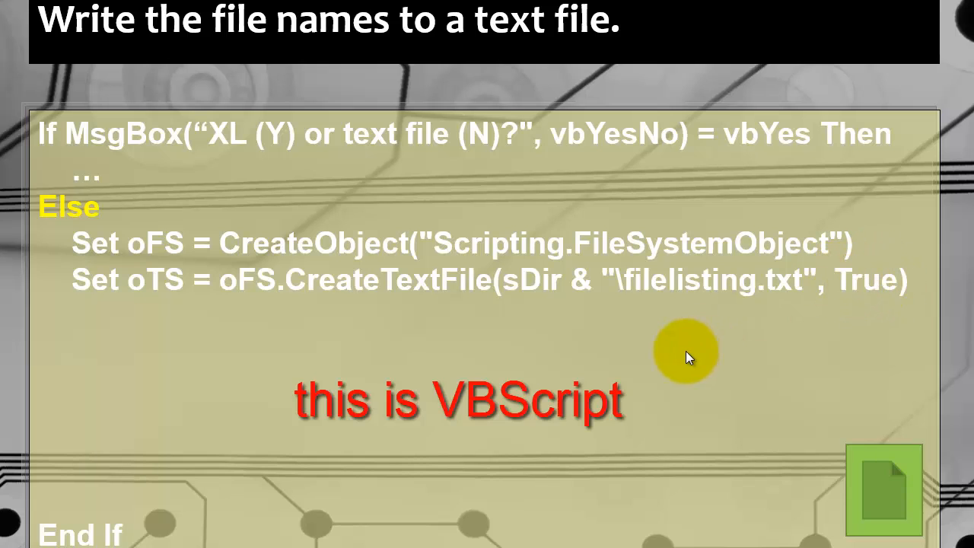
pyautogui.write('oTS.Writeline "The " & sExt & " files found in " & sDir')
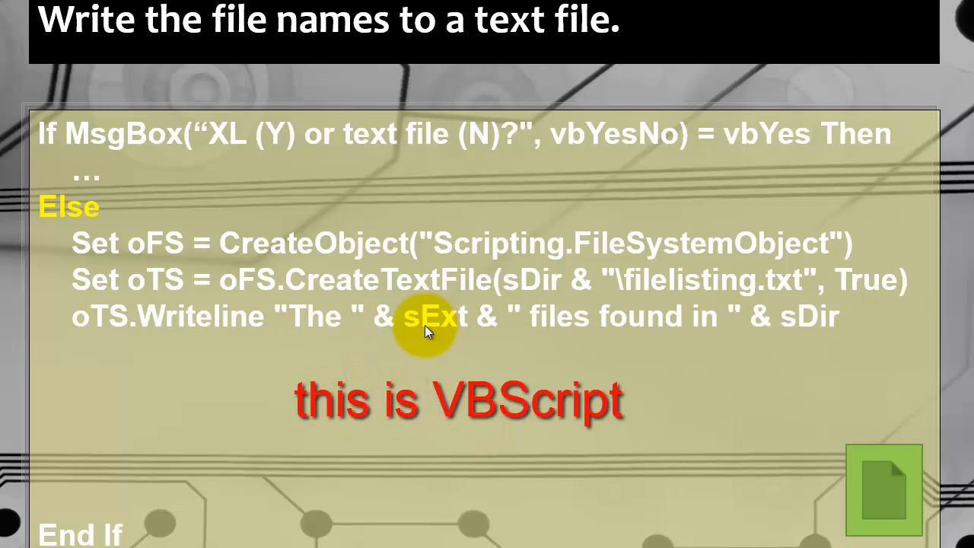
pyautogui.moveTo(647, 315)
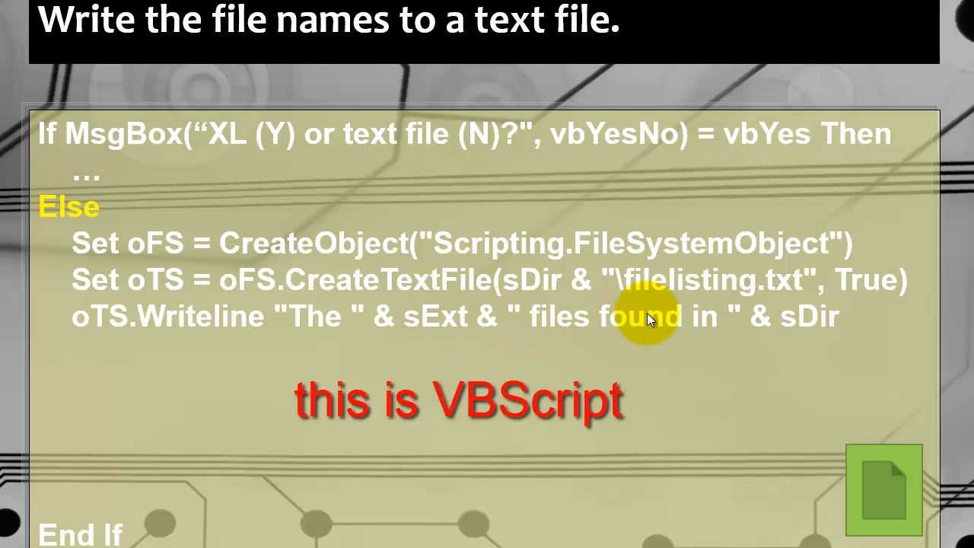
pyautogui.moveTo(829, 343)
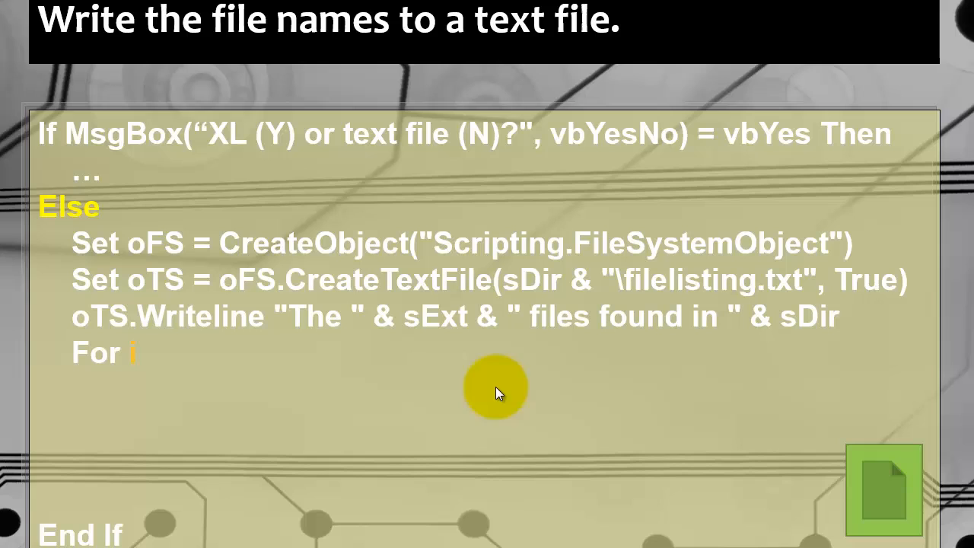
pyautogui.write('= 0 To UBound(arrFiles)')
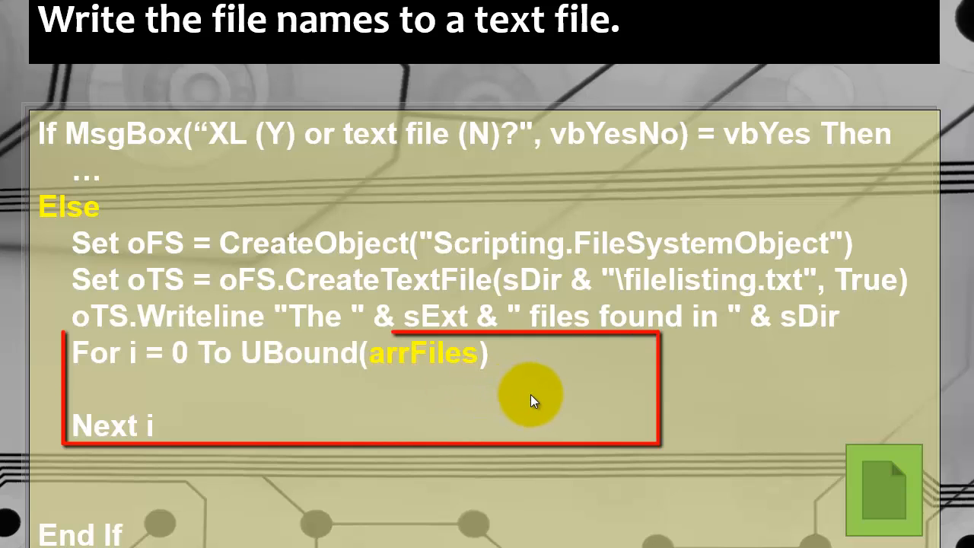
pyautogui.write('oTS.Write')
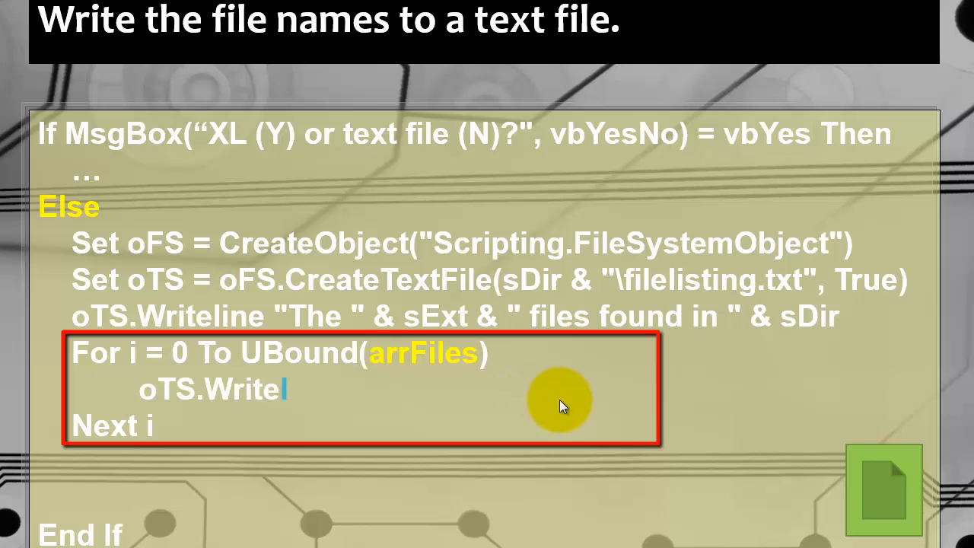
pyautogui.write('line arrFiles(i)')
pyautogui.write('MsgB')
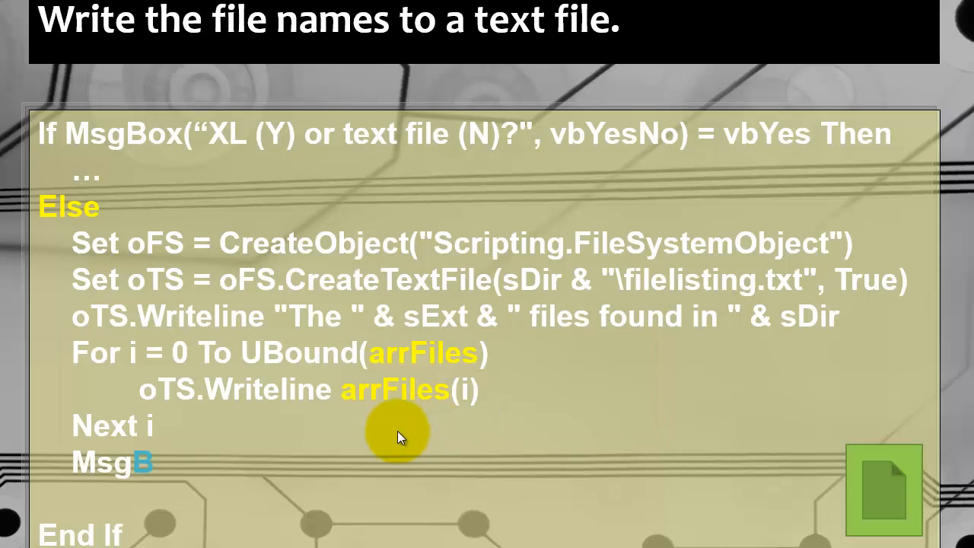
# Reveal the MsgBox "The list can be found in filelisting.txt" confirmation line.
pyautogui.write('ox "The list can be found in fi')
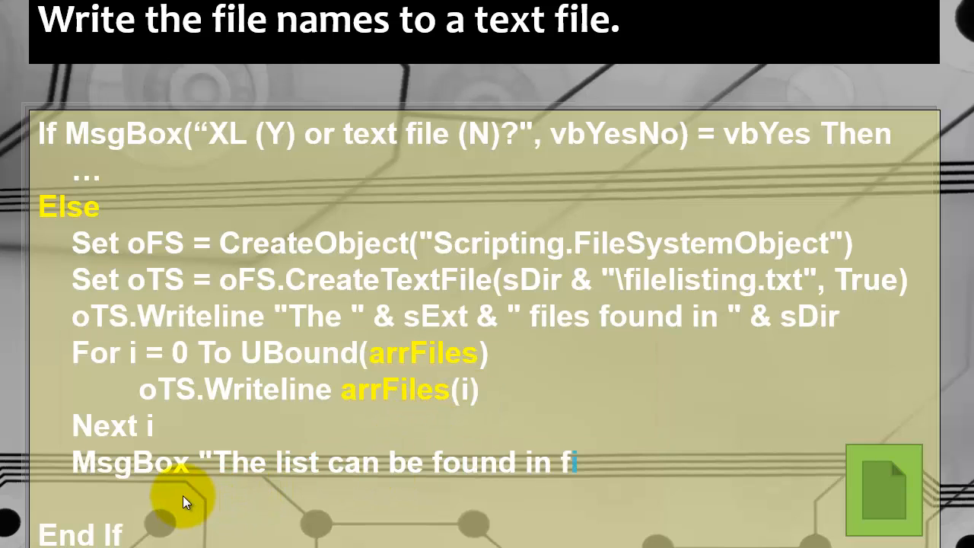
pyautogui.write('ilelisting.txt"')
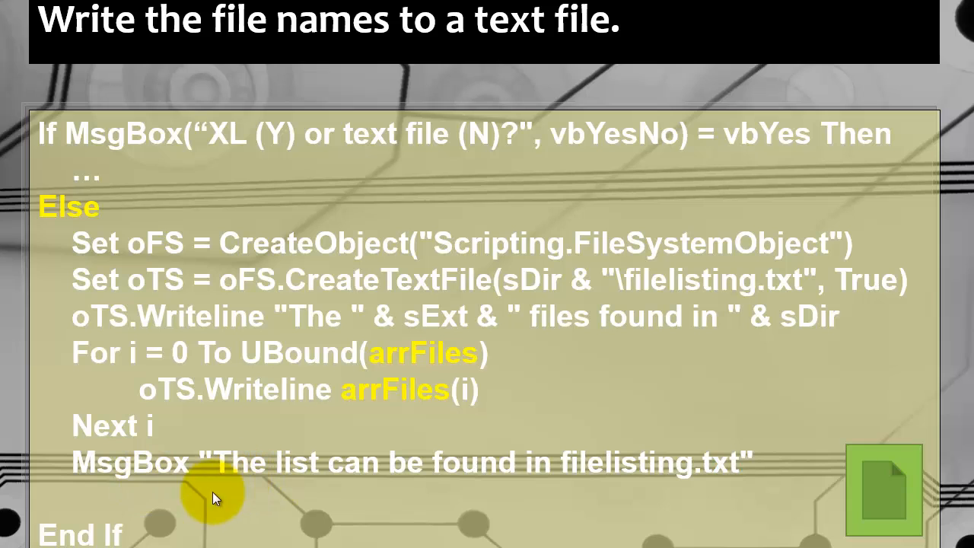
pyautogui.moveTo(332, 508)
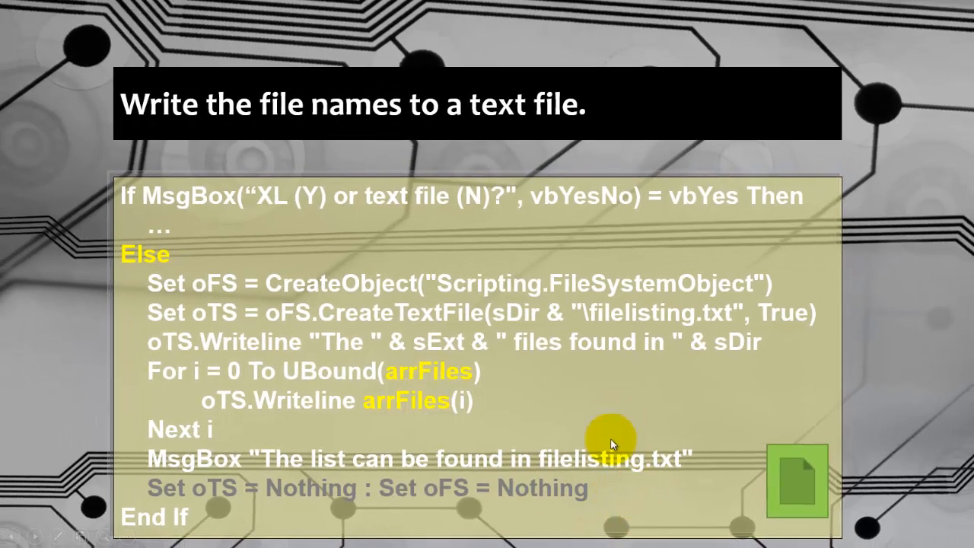
pyautogui.moveTo(253, 520)
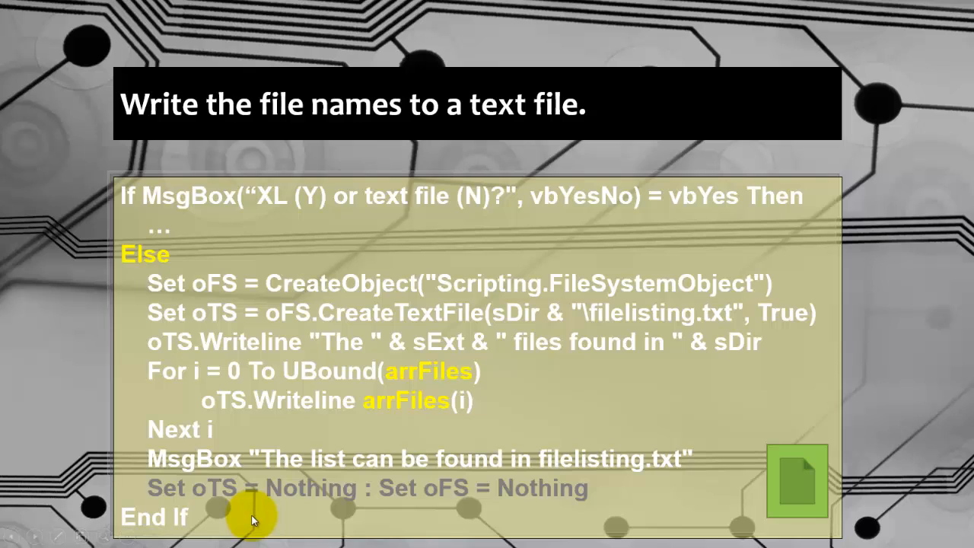
pyautogui.moveTo(797, 480)
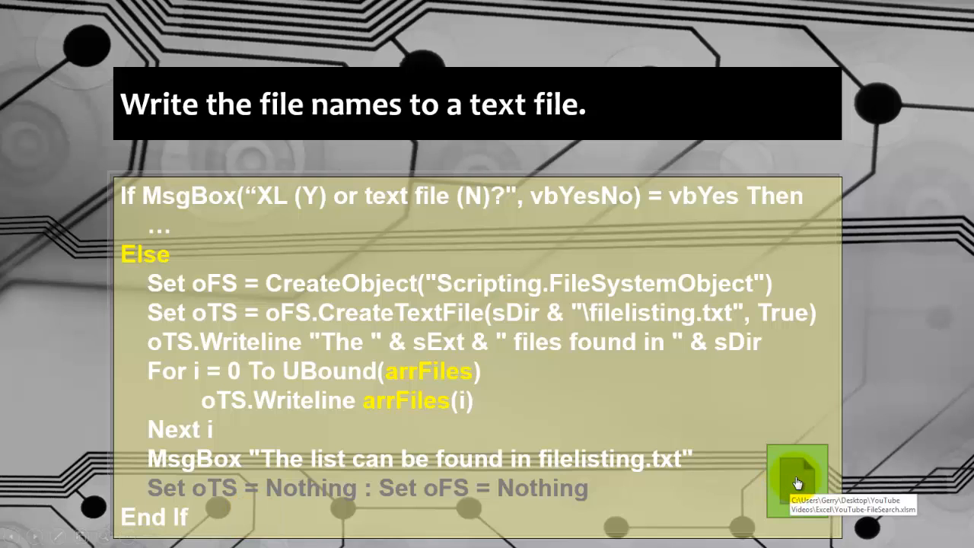
# Switch from the slideshow to the demo workbook in Excel.
pyautogui.click(797, 478)
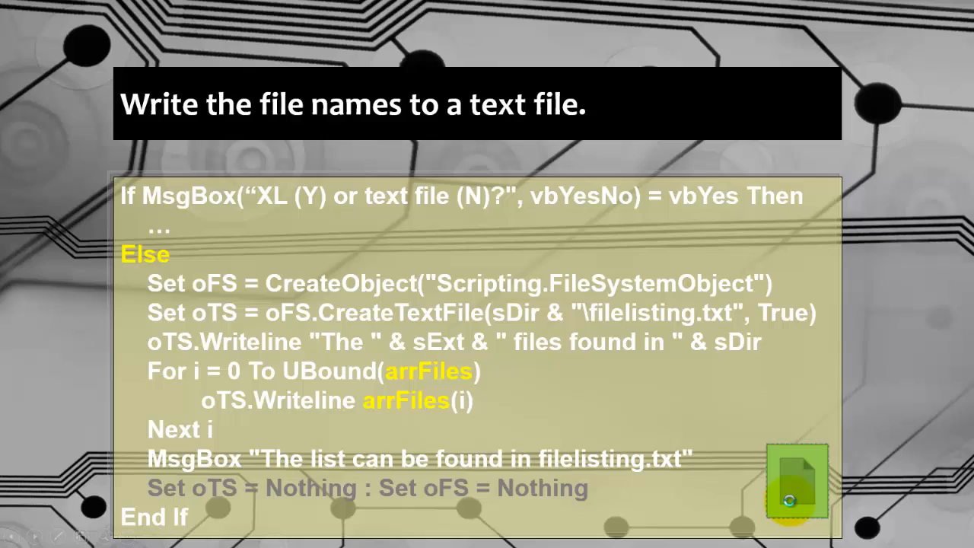
pyautogui.press('ctrl+shift+s')
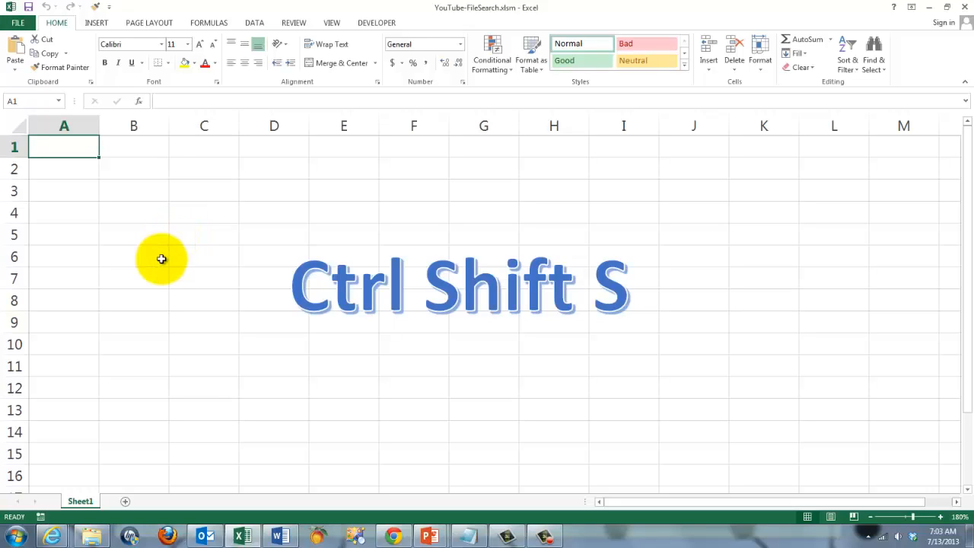
pyautogui.moveTo(140, 228)
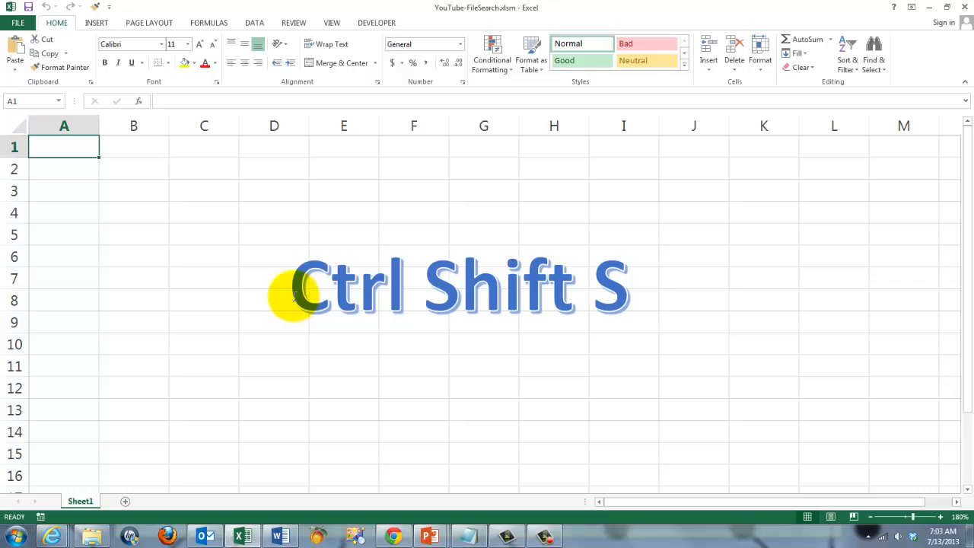
pyautogui.moveTo(177, 289)
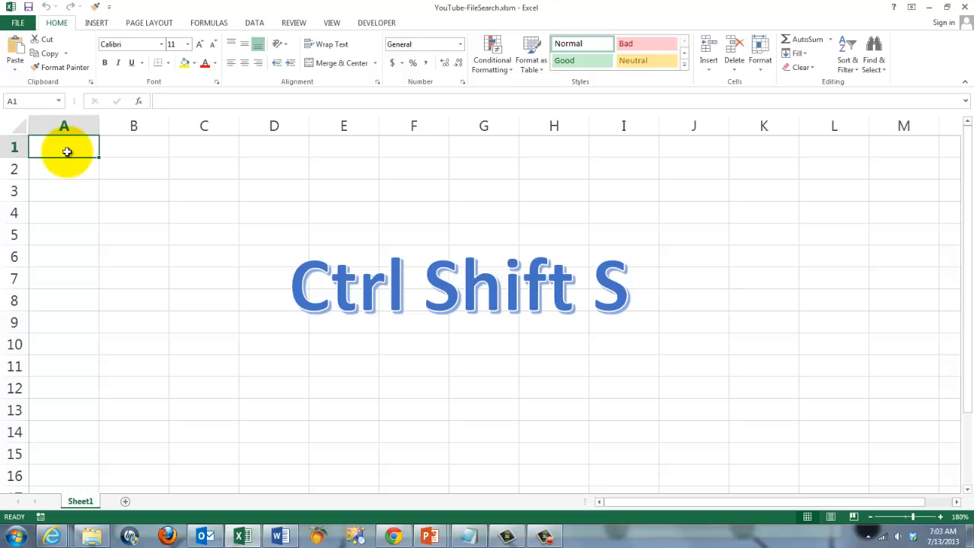
# Run the macro with the xlsx filter on the current folder, writing to Excel, then return to Sheet1.
pyautogui.press('ctrl+shift+s')
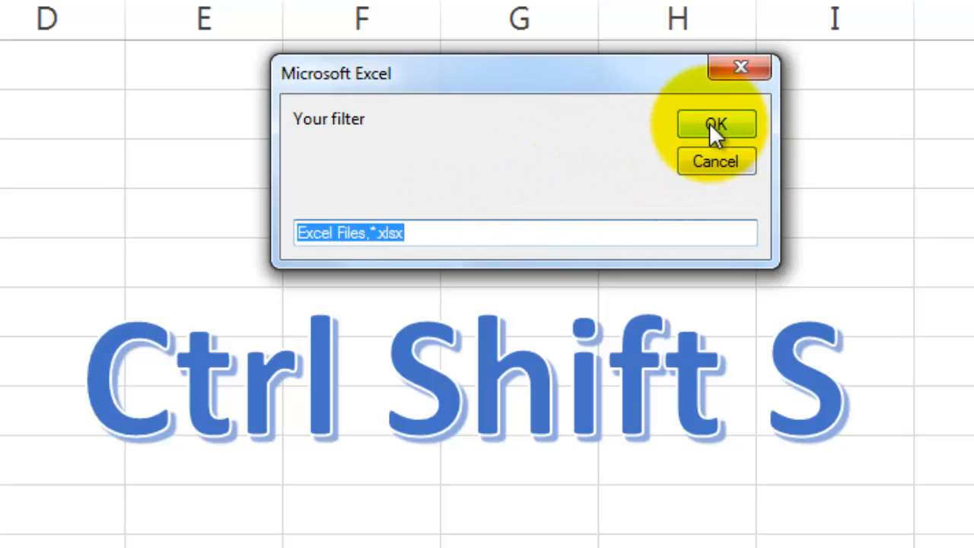
pyautogui.click(715, 125)
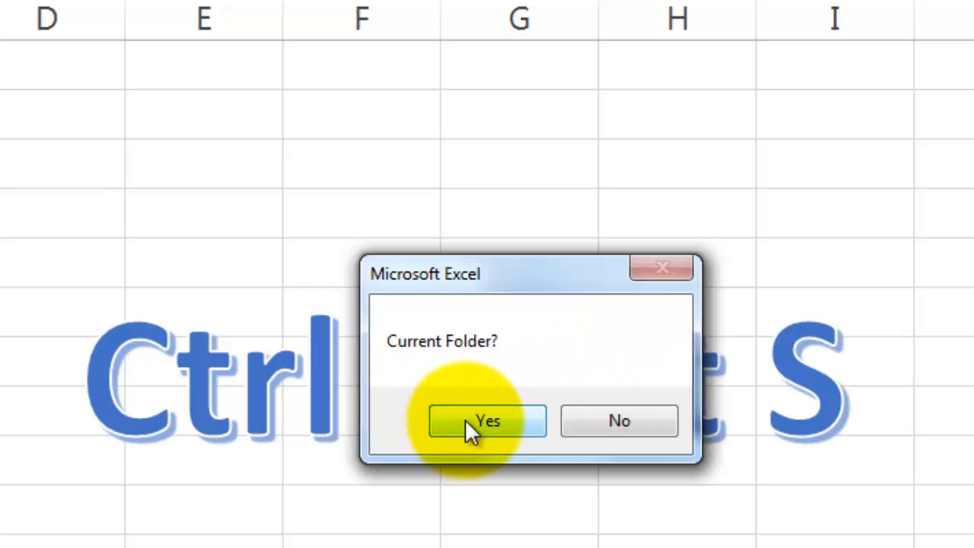
pyautogui.click(487, 420)
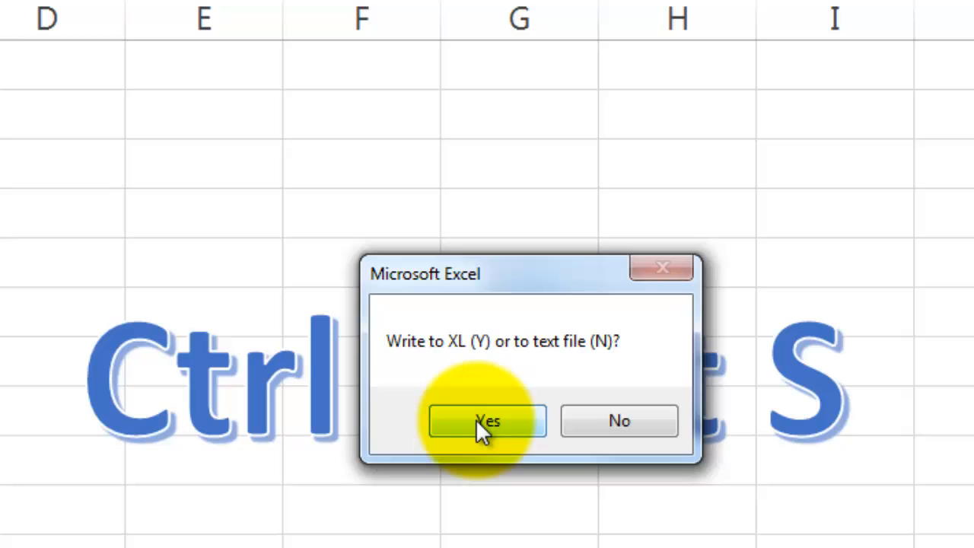
pyautogui.click(486, 420)
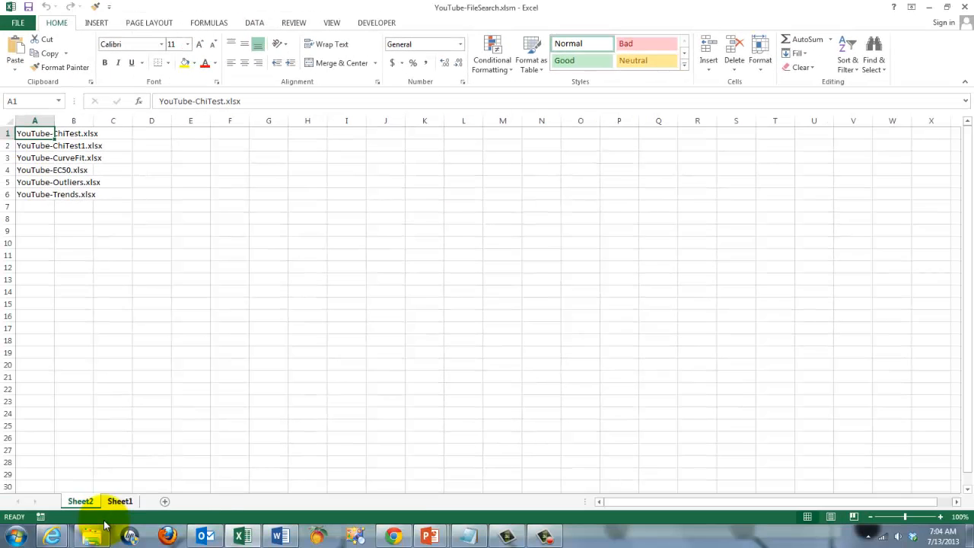
pyautogui.click(79, 501)
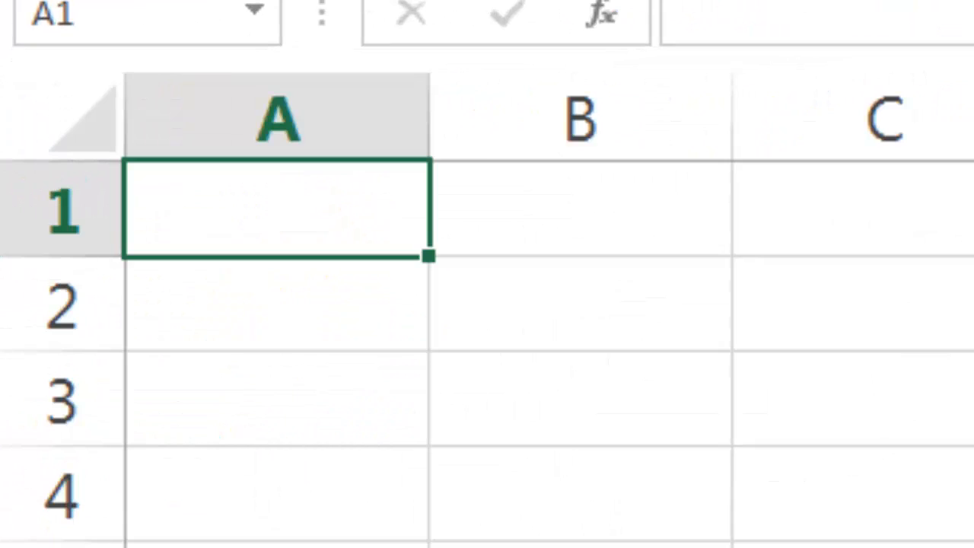
# Run the macro with the xlsx filter on the ClassXL2007 folder, writing to Excel, then return to Sheet1.
pyautogui.press('ctrl+shift+s')
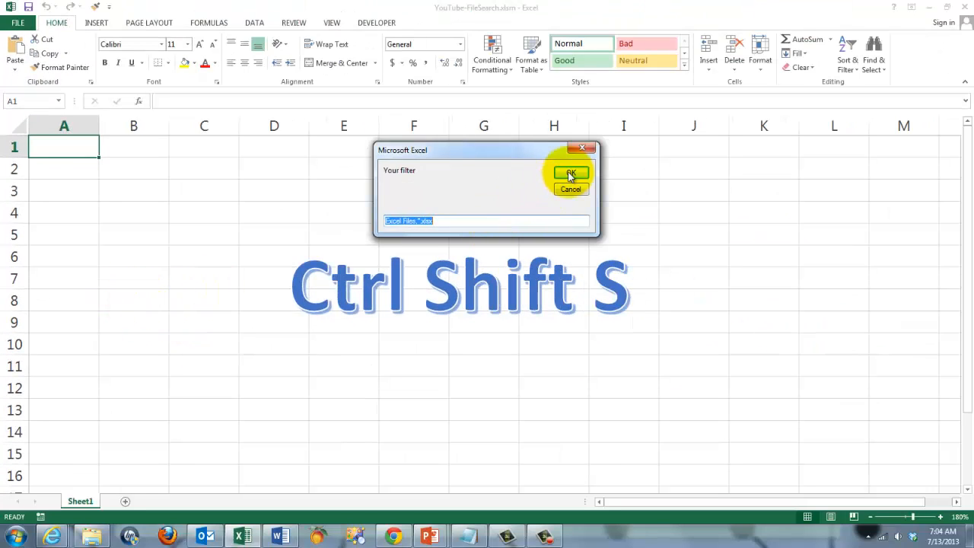
pyautogui.click(570, 173)
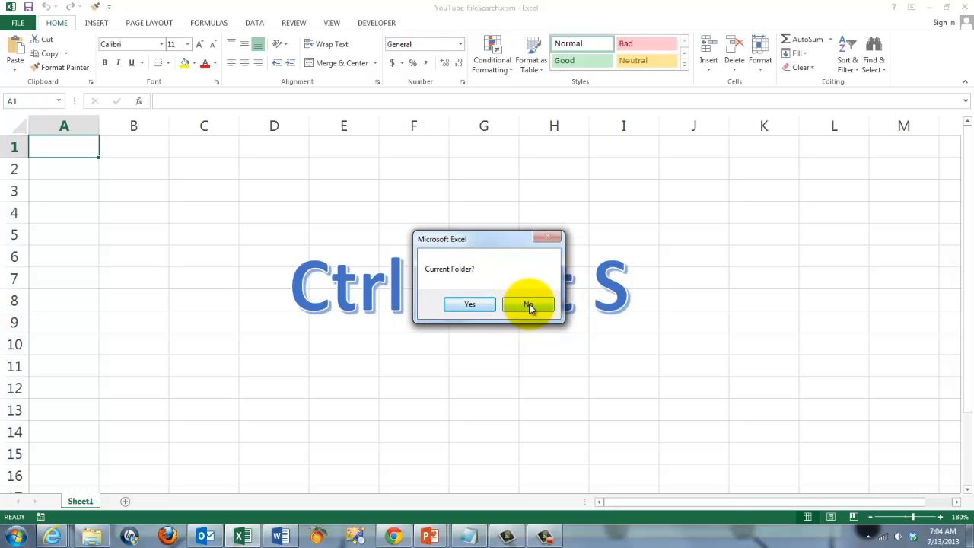
pyautogui.click(528, 304)
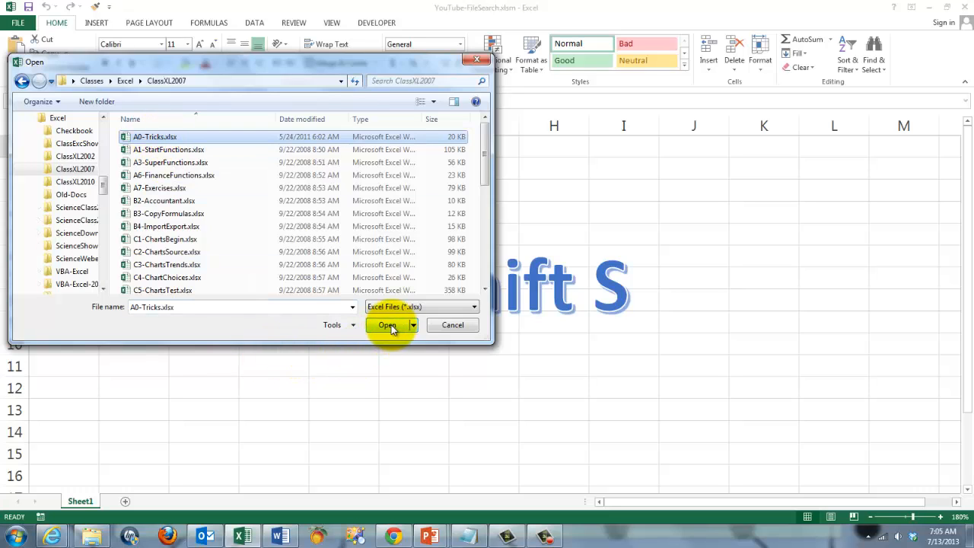
pyautogui.moveTo(97, 85)
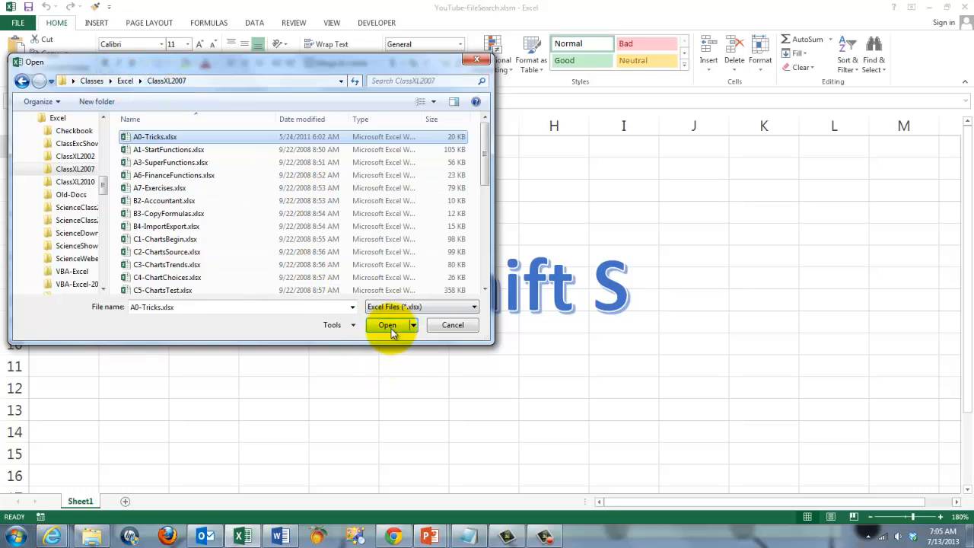
pyautogui.click(386, 326)
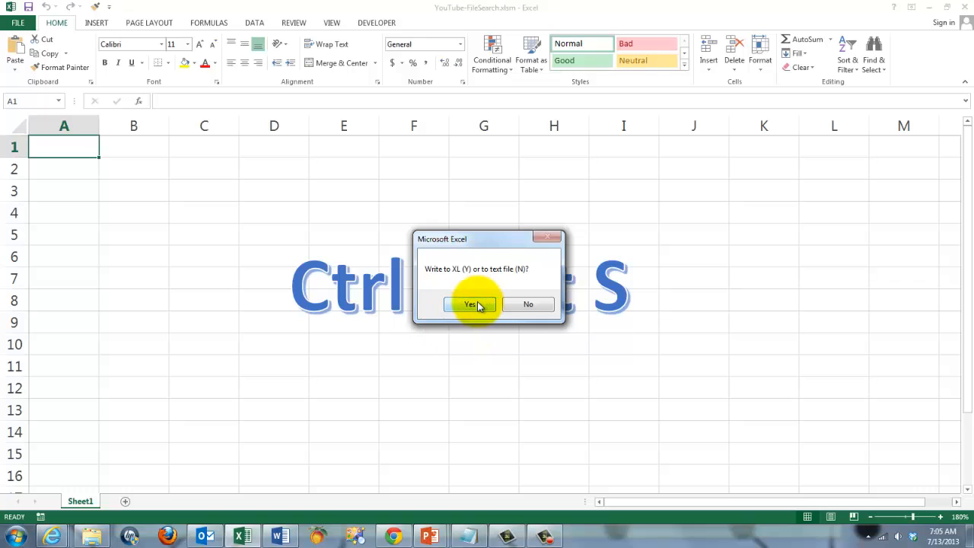
pyautogui.click(470, 304)
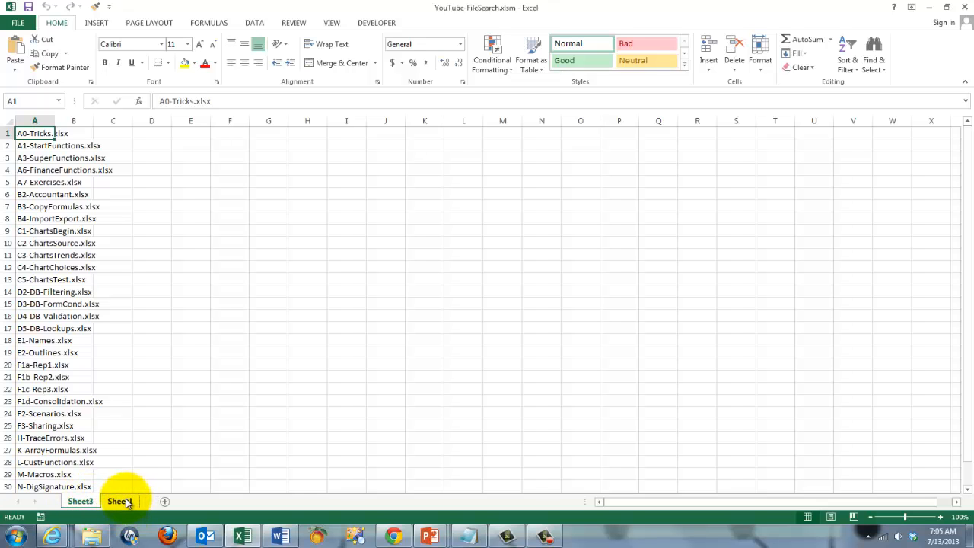
pyautogui.click(118, 501)
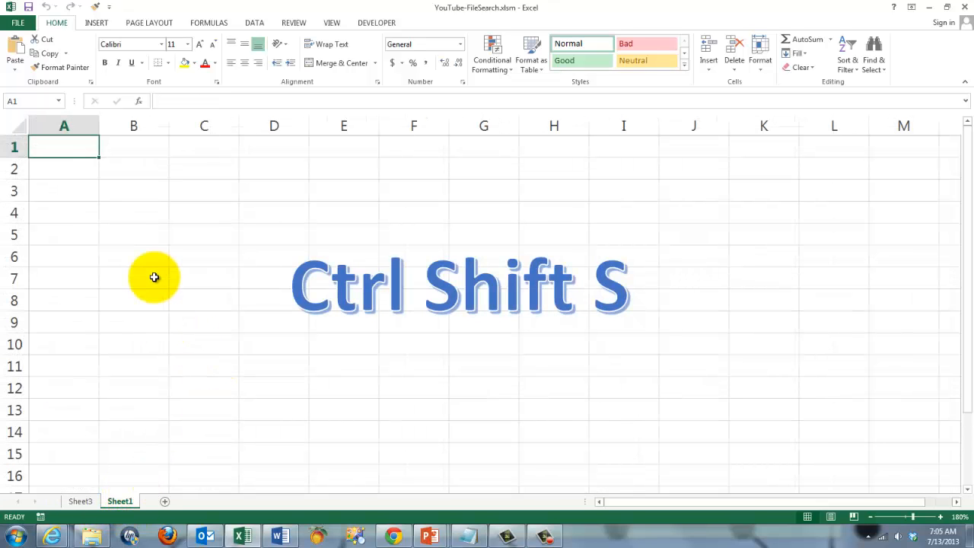
# Run the macro on the current folder with text output and acknowledge the filelisting.txt message.
pyautogui.press('ctrl+shift+s')
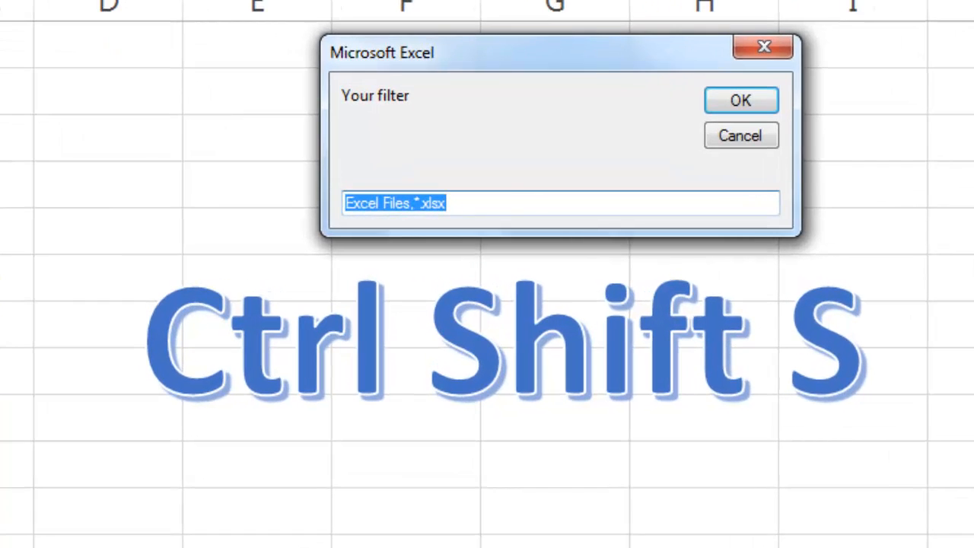
pyautogui.click(740, 100)
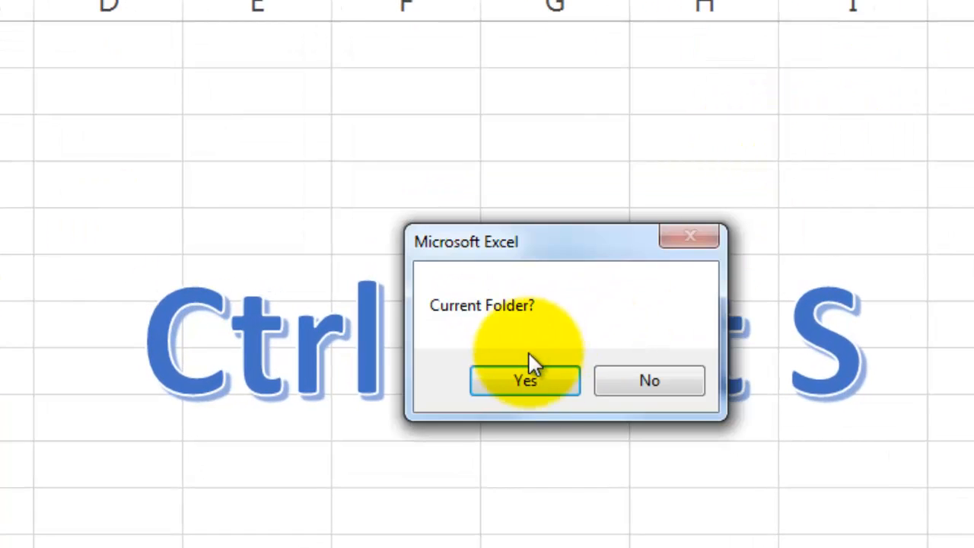
pyautogui.click(523, 380)
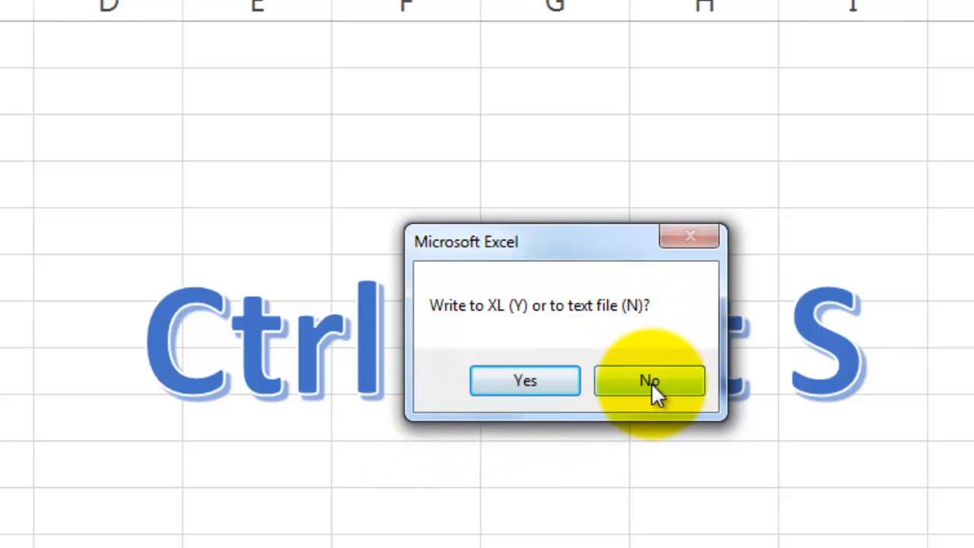
pyautogui.click(648, 380)
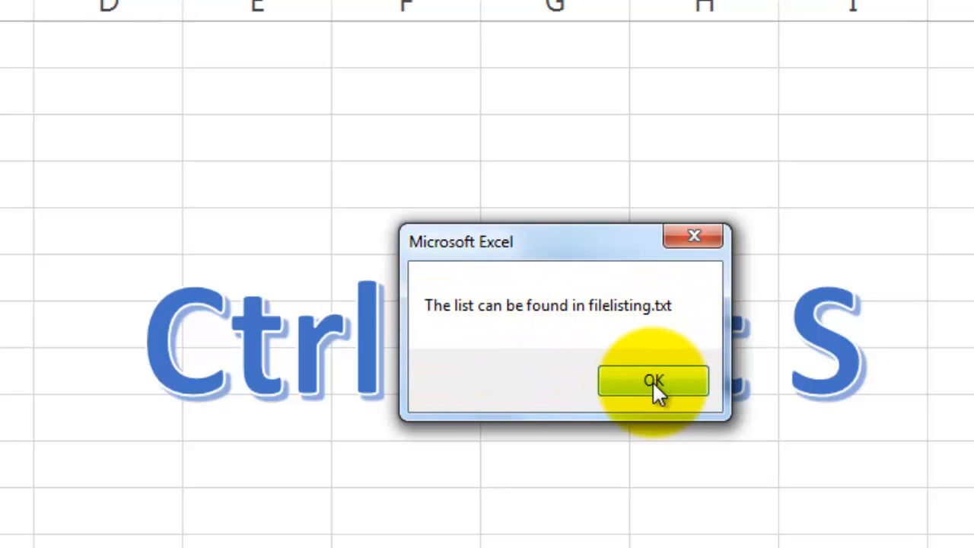
pyautogui.click(652, 381)
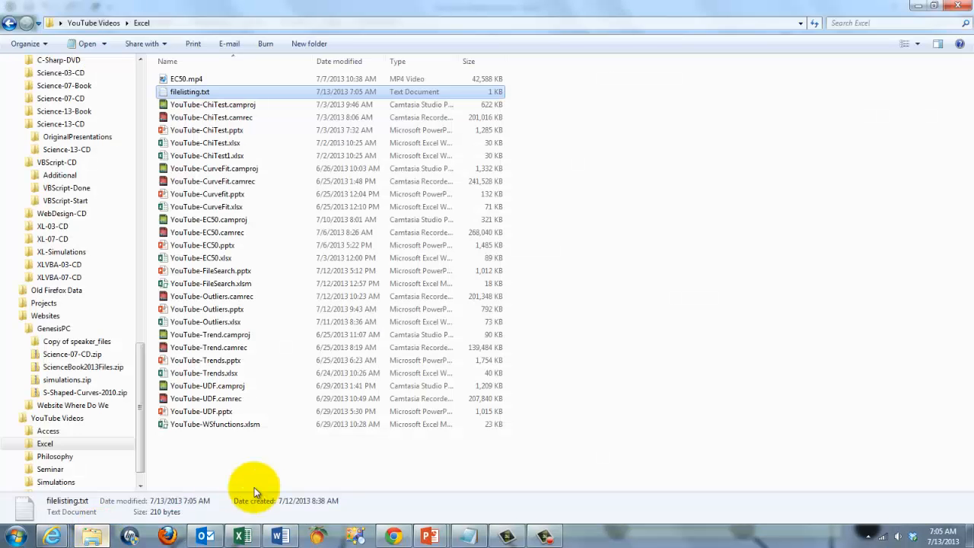
pyautogui.moveTo(188, 92)
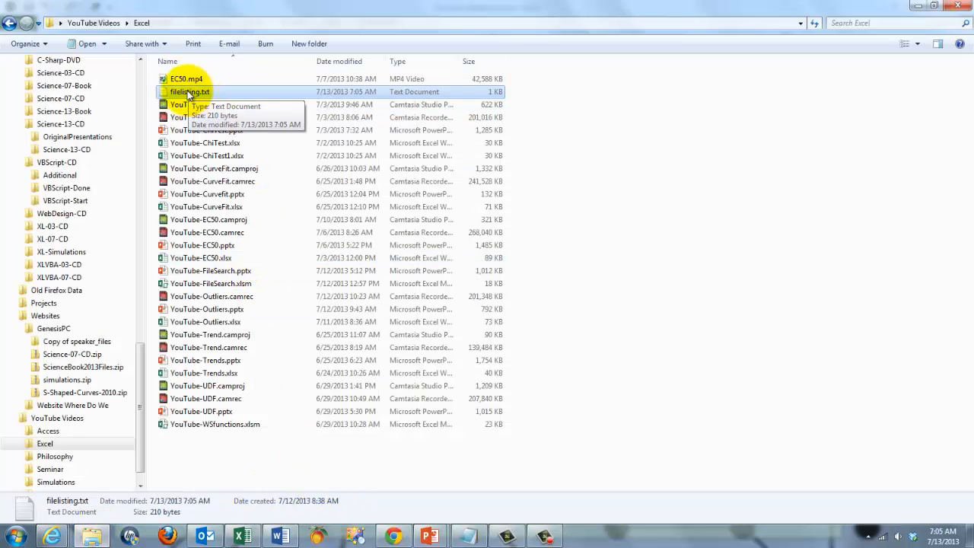
# Open filelisting.txt from the workbook's folder in Notepad.
pyautogui.doubleClick(189, 91)
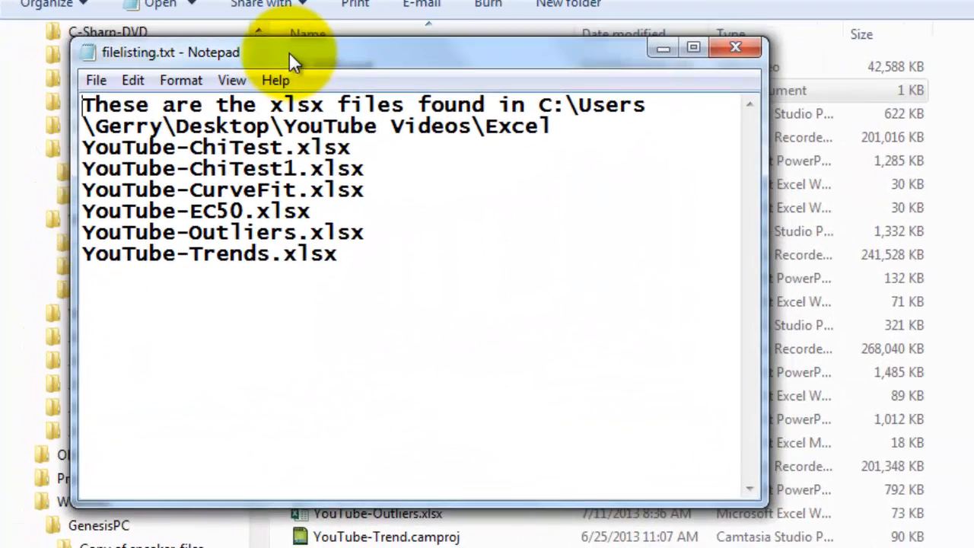
pyautogui.moveTo(538, 195)
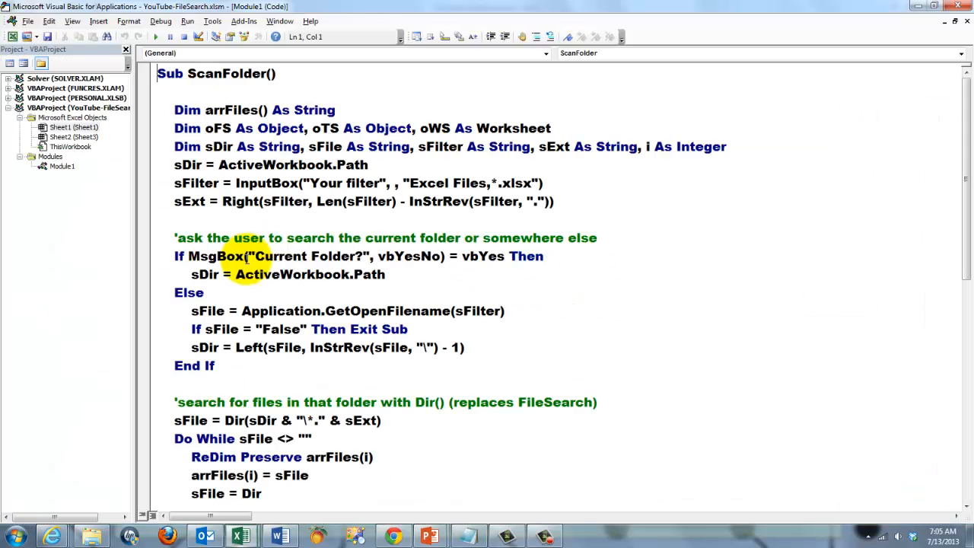
pyautogui.scroll(-3)
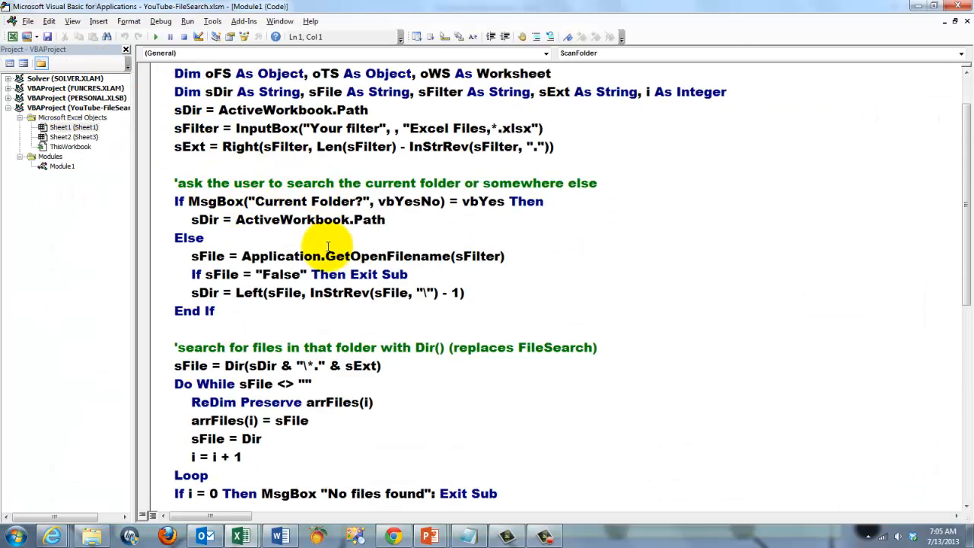
pyautogui.scroll(-3)
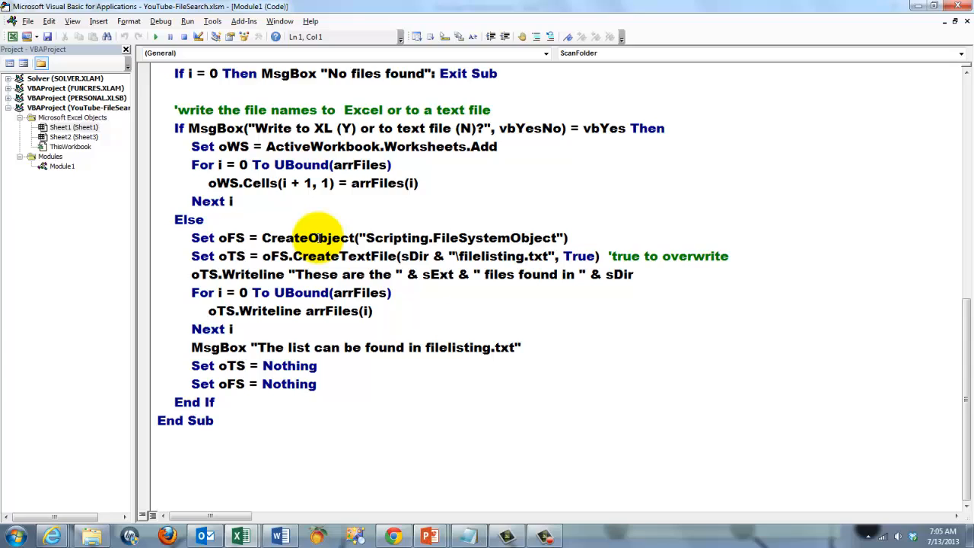